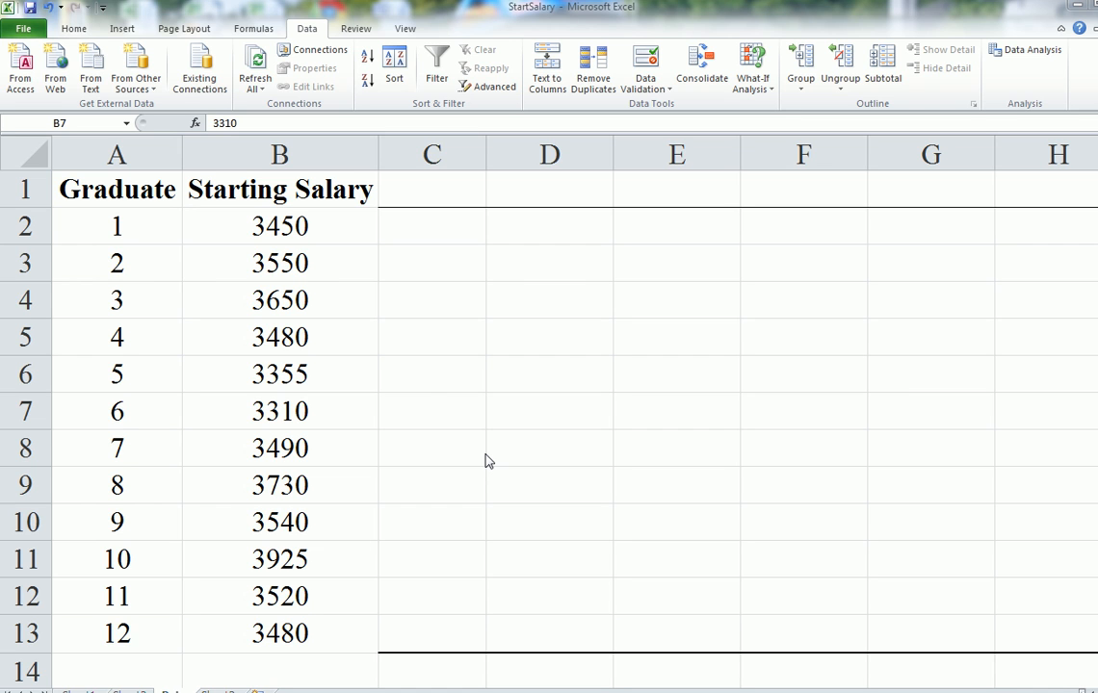
pyautogui.moveTo(461, 390)
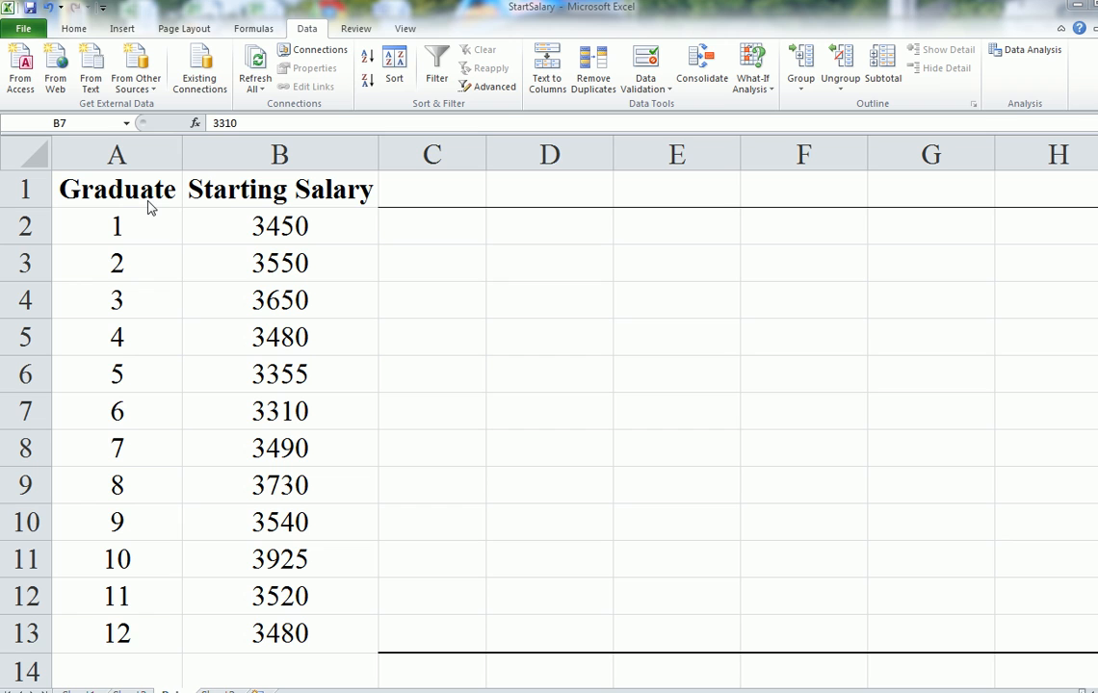
pyautogui.moveTo(228, 218)
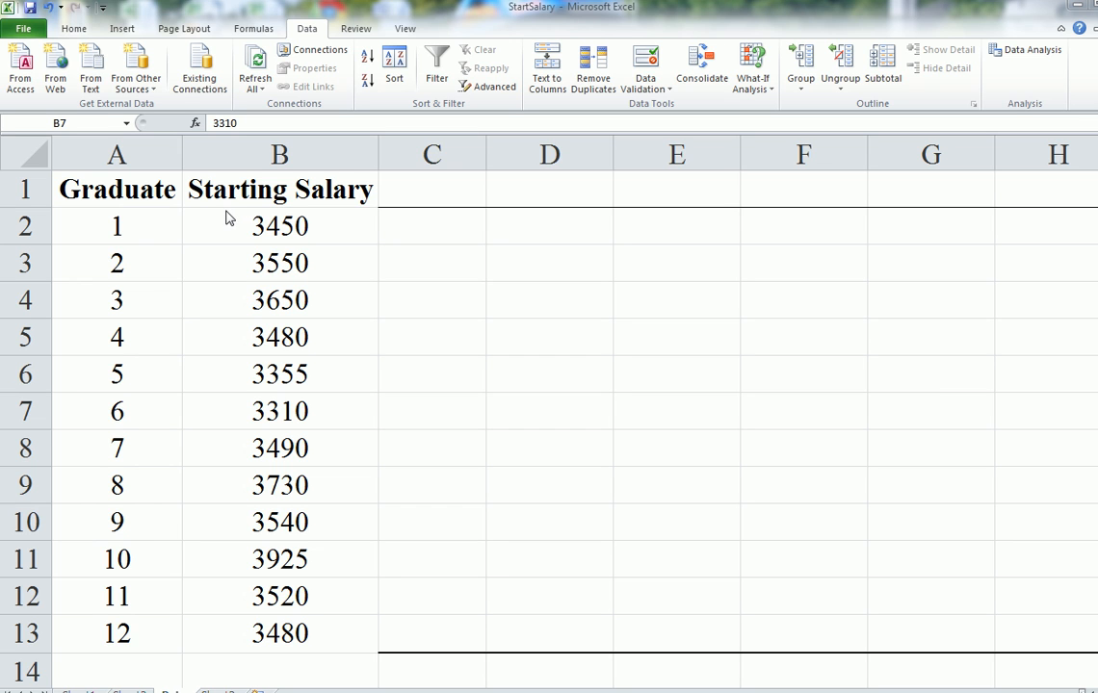
pyautogui.moveTo(219, 226)
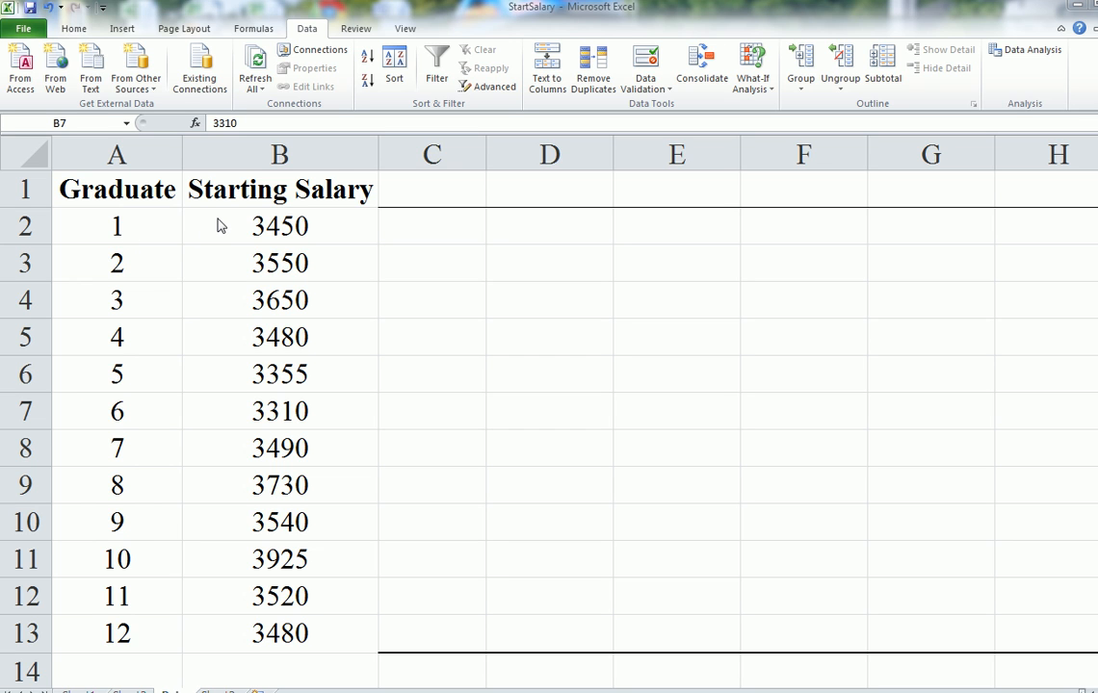
pyautogui.moveTo(262, 596)
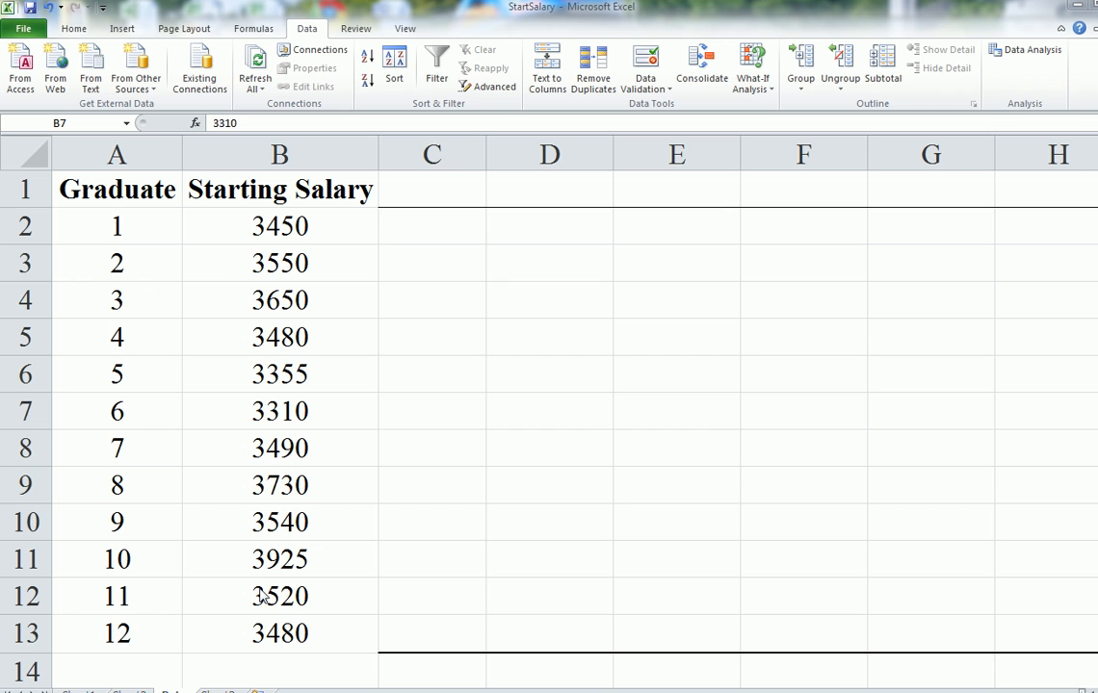
pyautogui.moveTo(193, 248)
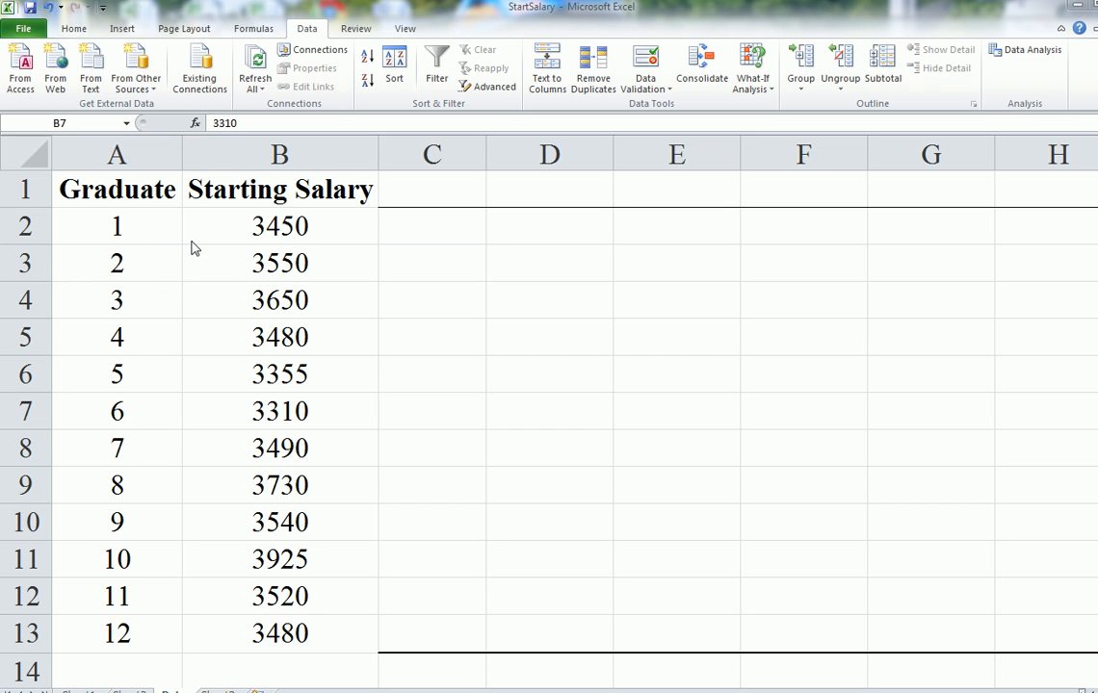
pyautogui.moveTo(141, 232)
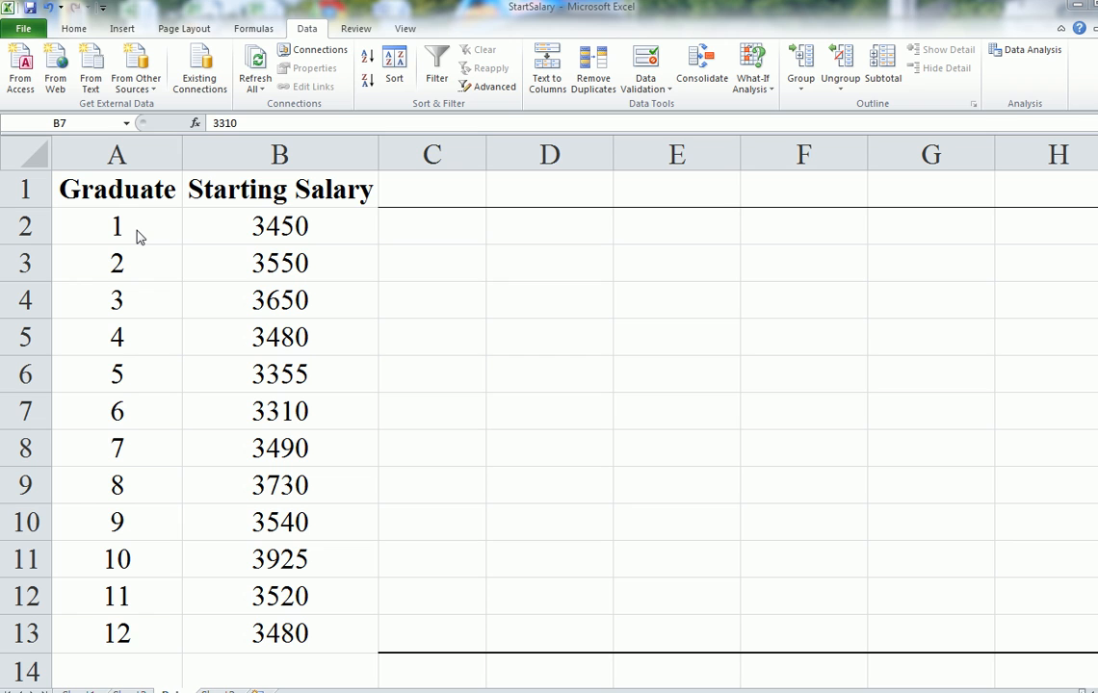
pyautogui.moveTo(275, 236)
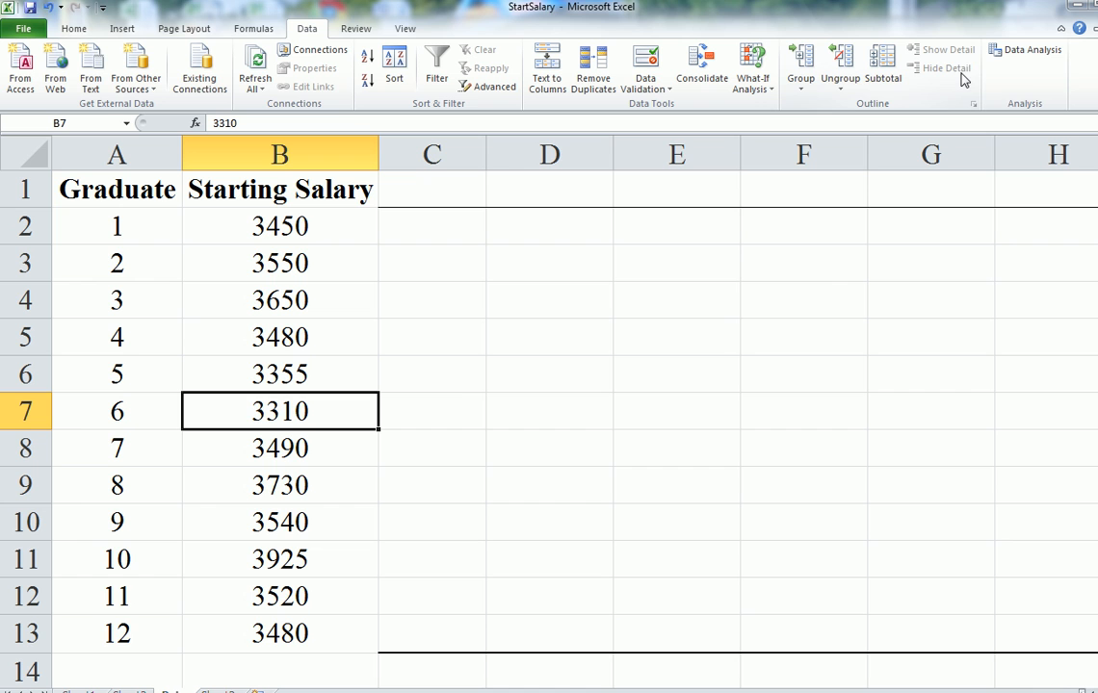
# Choose Rank and Percentile with input A1:B13, first-row labels, and new-worksheet output
pyautogui.click(1025, 55)
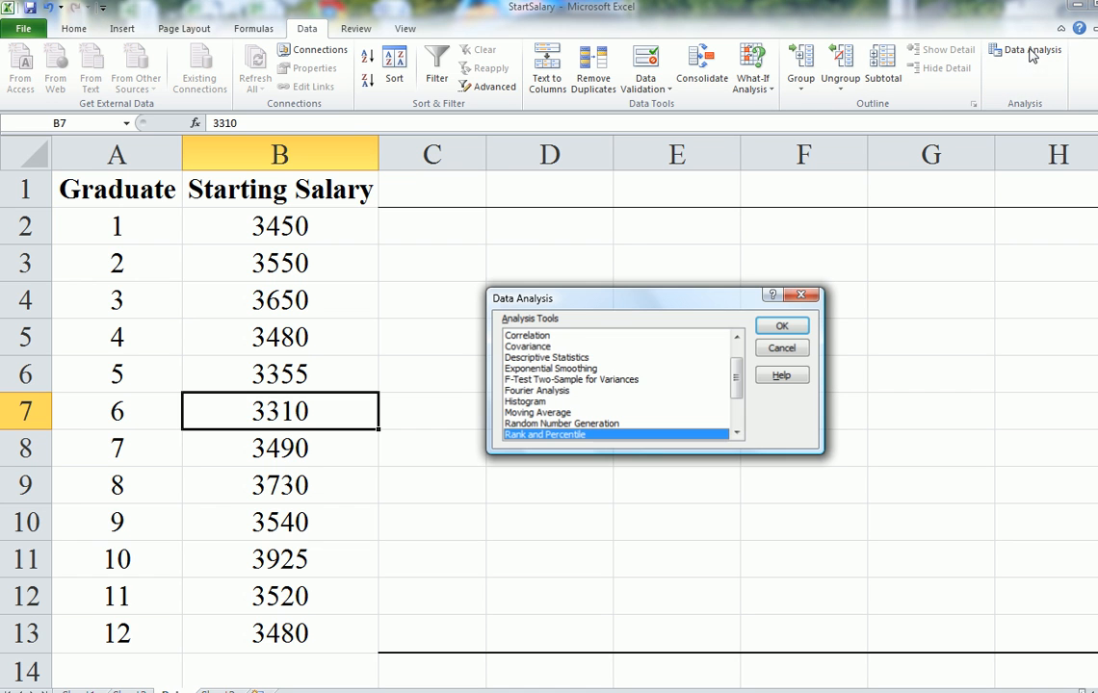
pyautogui.moveTo(568, 326)
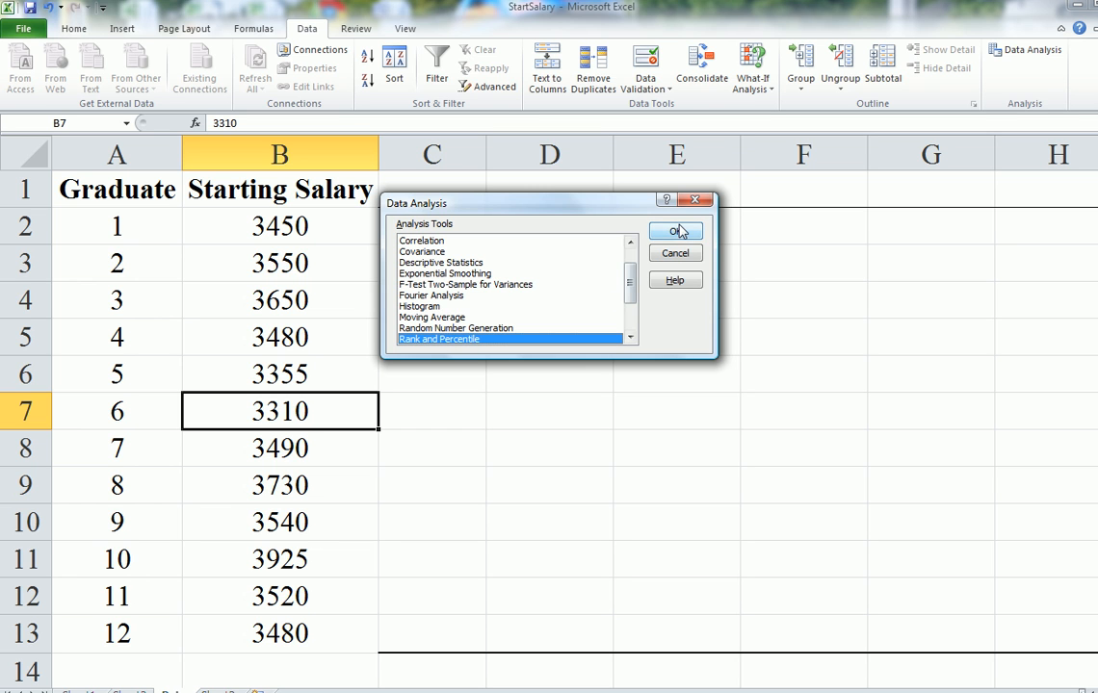
pyautogui.click(676, 230)
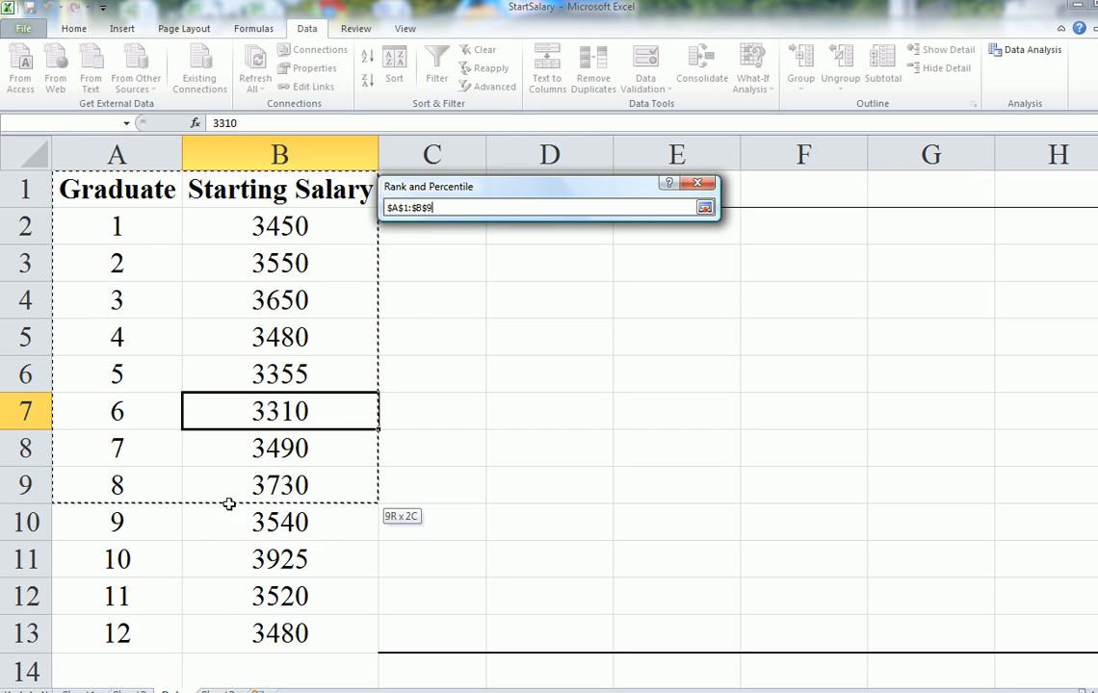
pyautogui.click(704, 207)
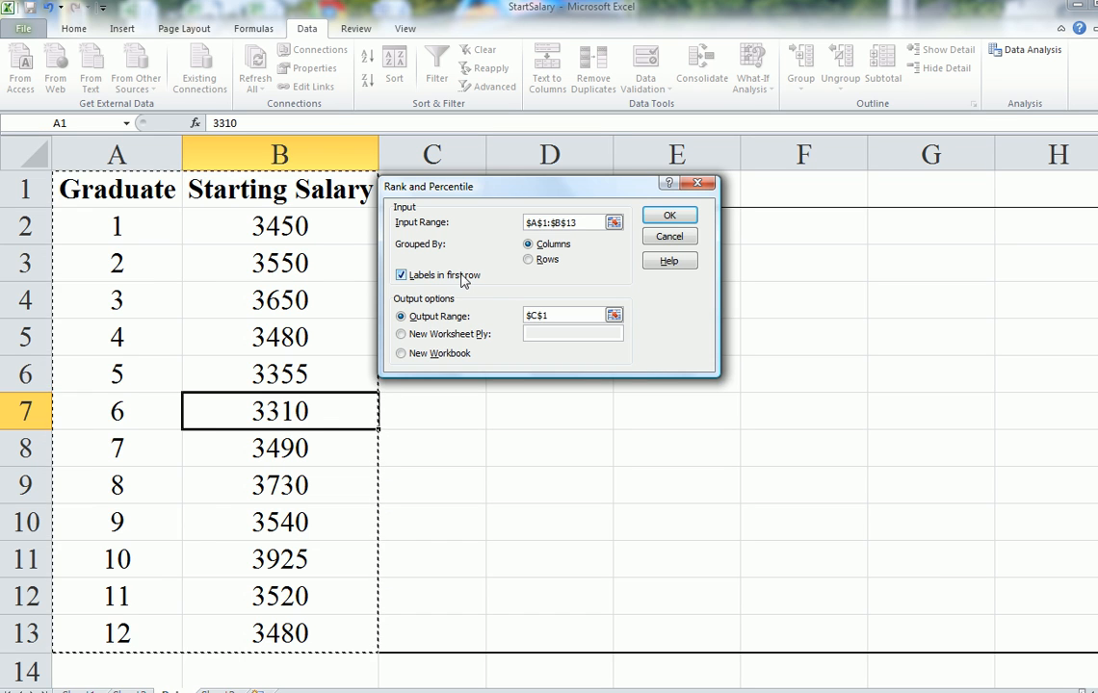
pyautogui.moveTo(402, 282)
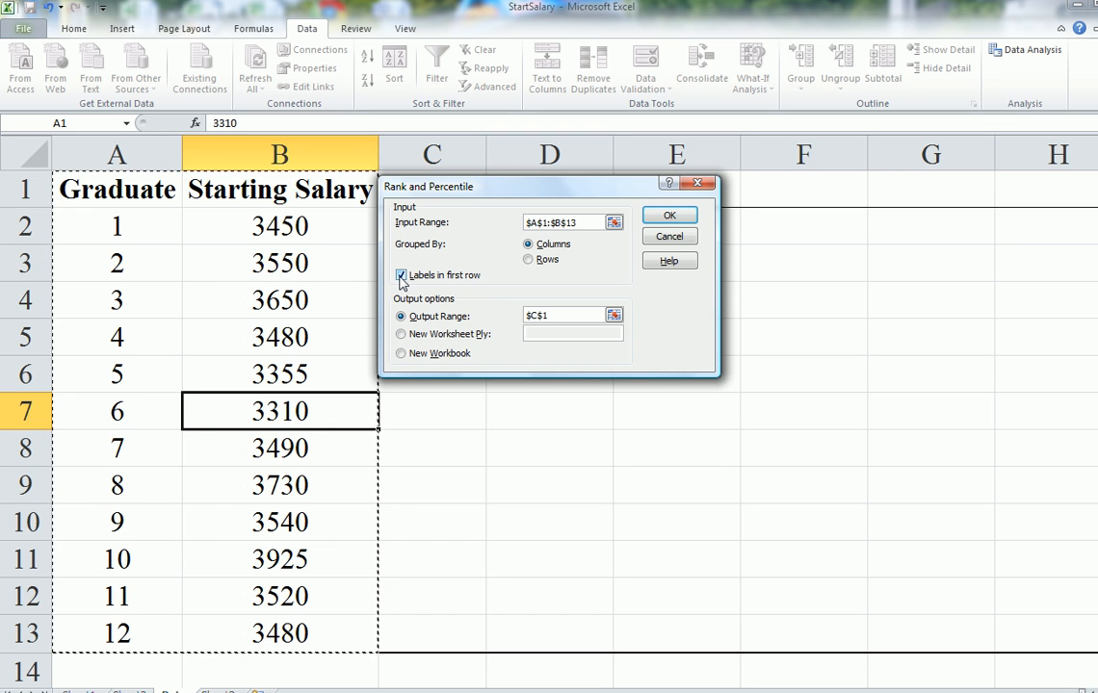
pyautogui.click(402, 274)
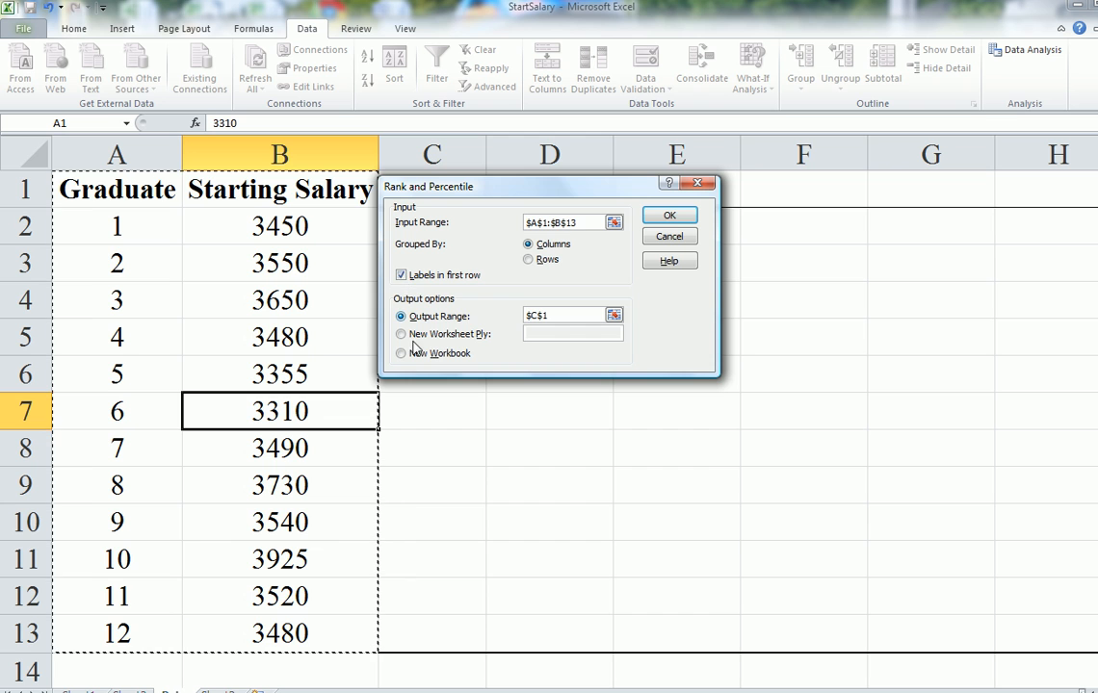
pyautogui.click(401, 334)
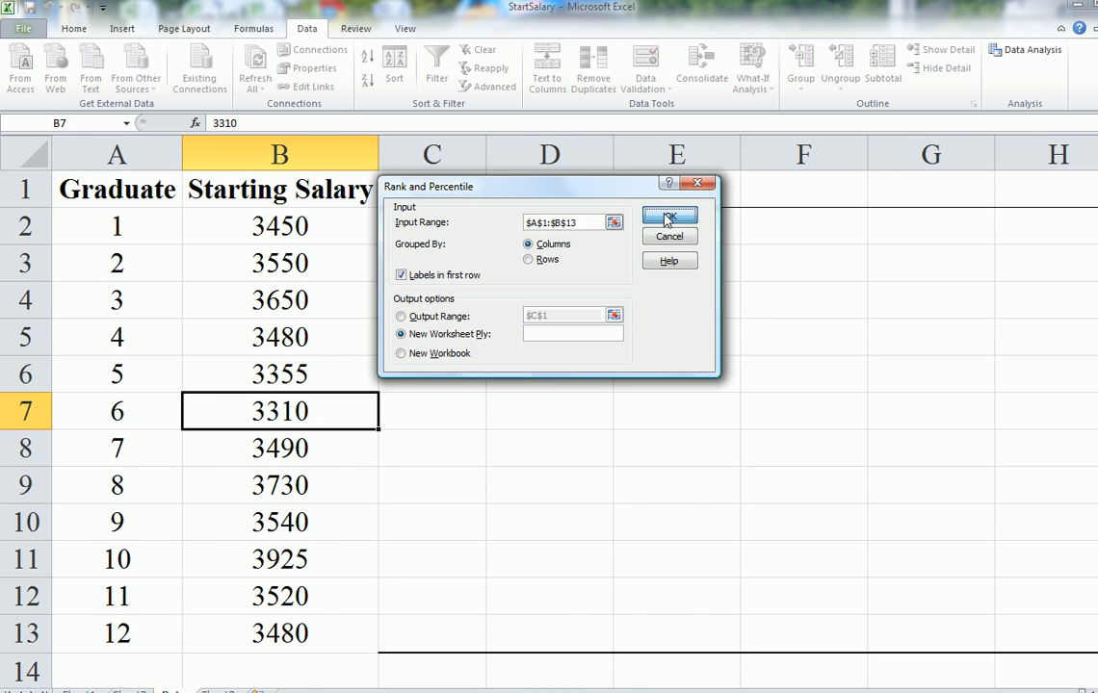
# Run the Rank and Percentile analysis, generating graduate and salary rankings on Sheet4
pyautogui.click(668, 217)
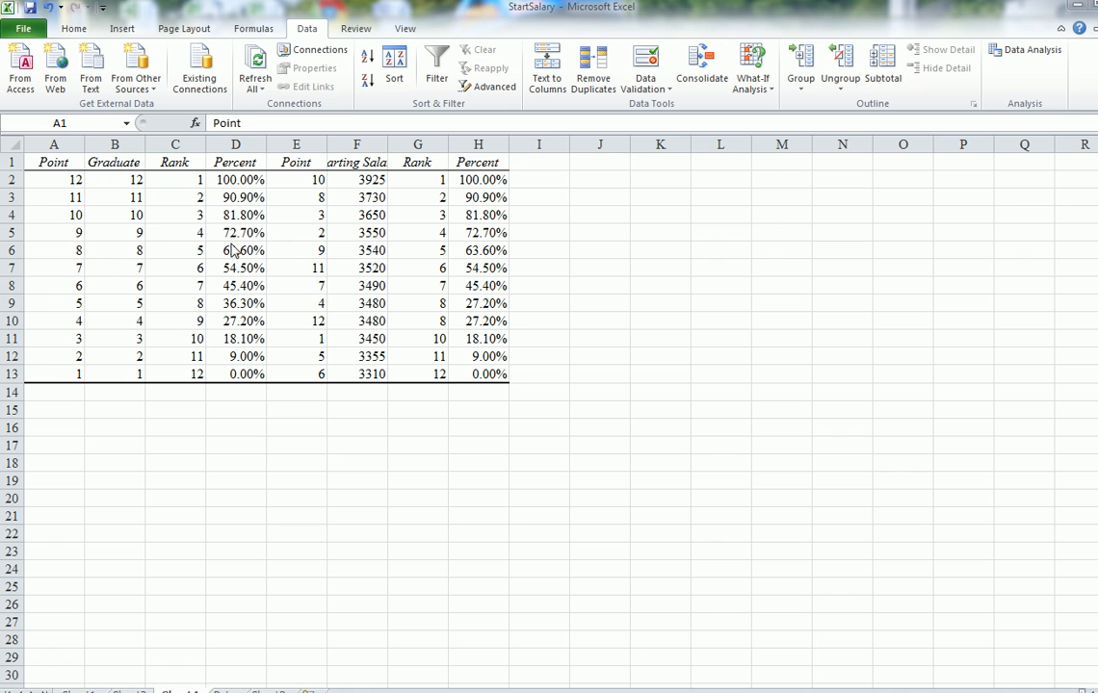
pyautogui.moveTo(349, 99)
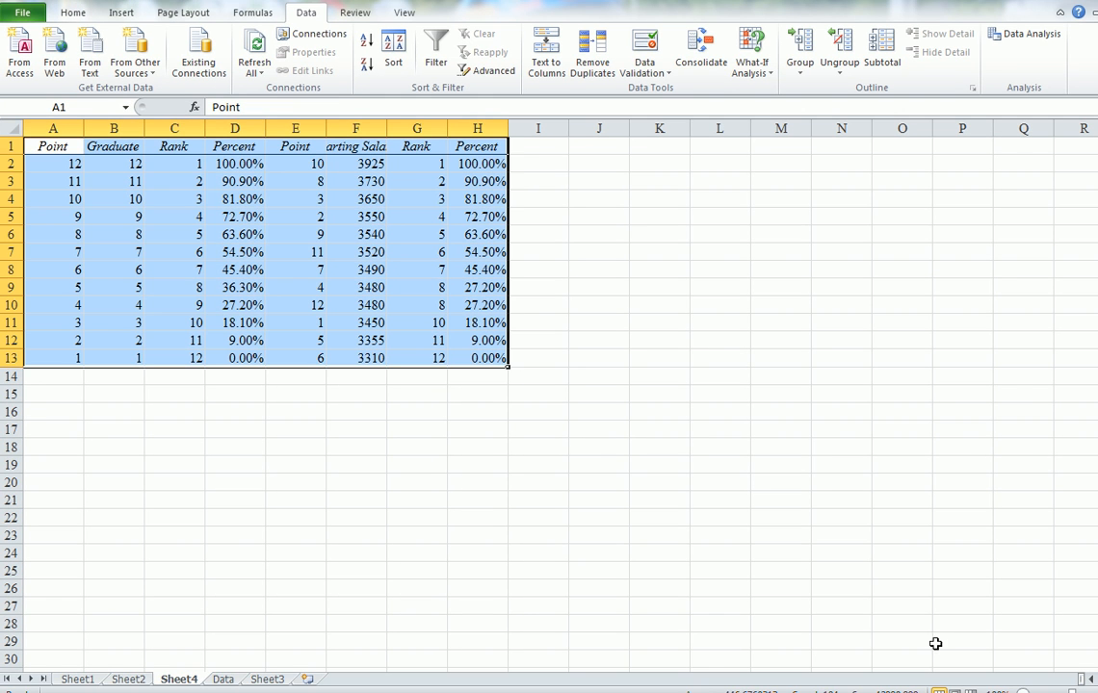
pyautogui.moveTo(839, 548)
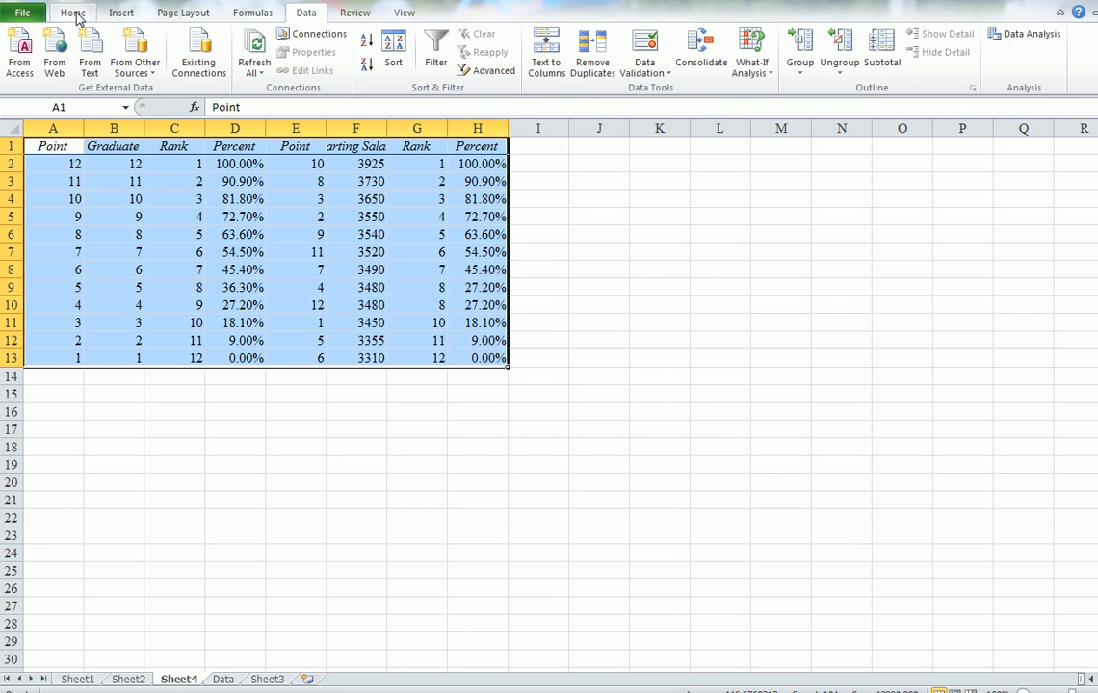
pyautogui.click(72, 11)
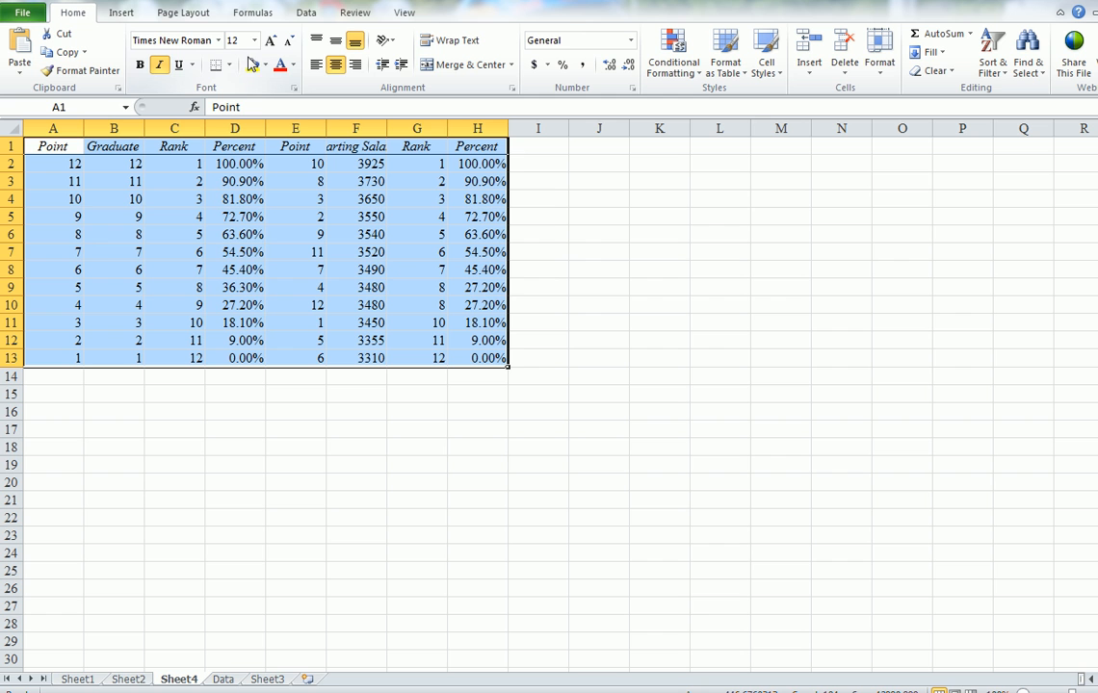
# Set the results font size to 28 and widen columns E and F for Starting Salary
pyautogui.click(253, 40)
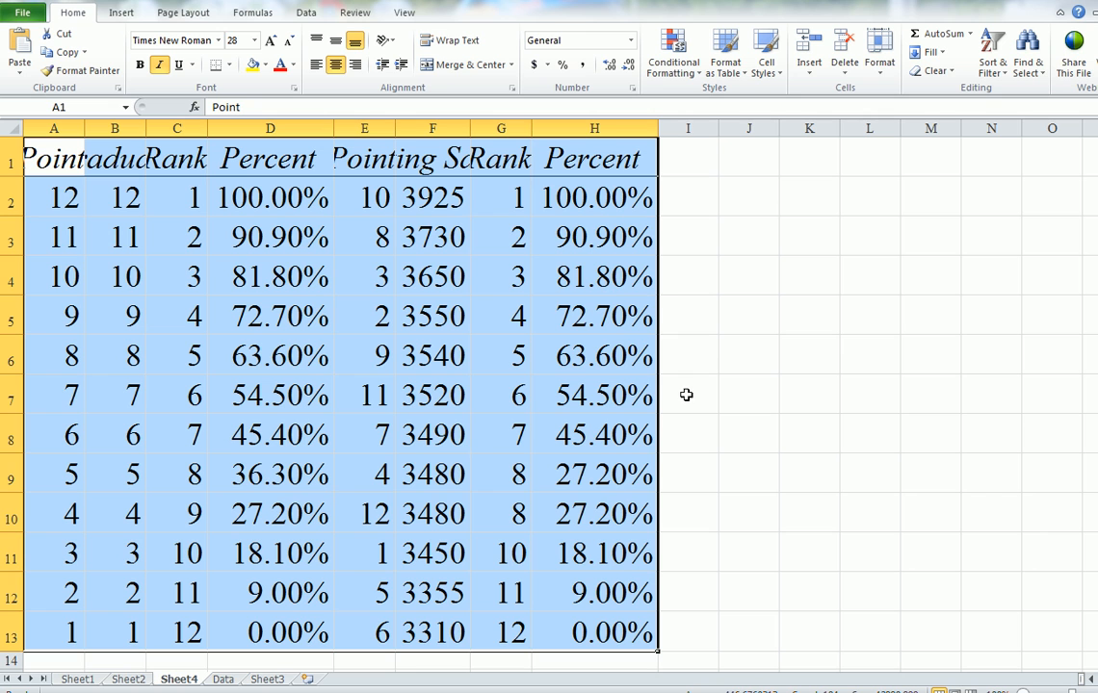
pyautogui.moveTo(528, 128)
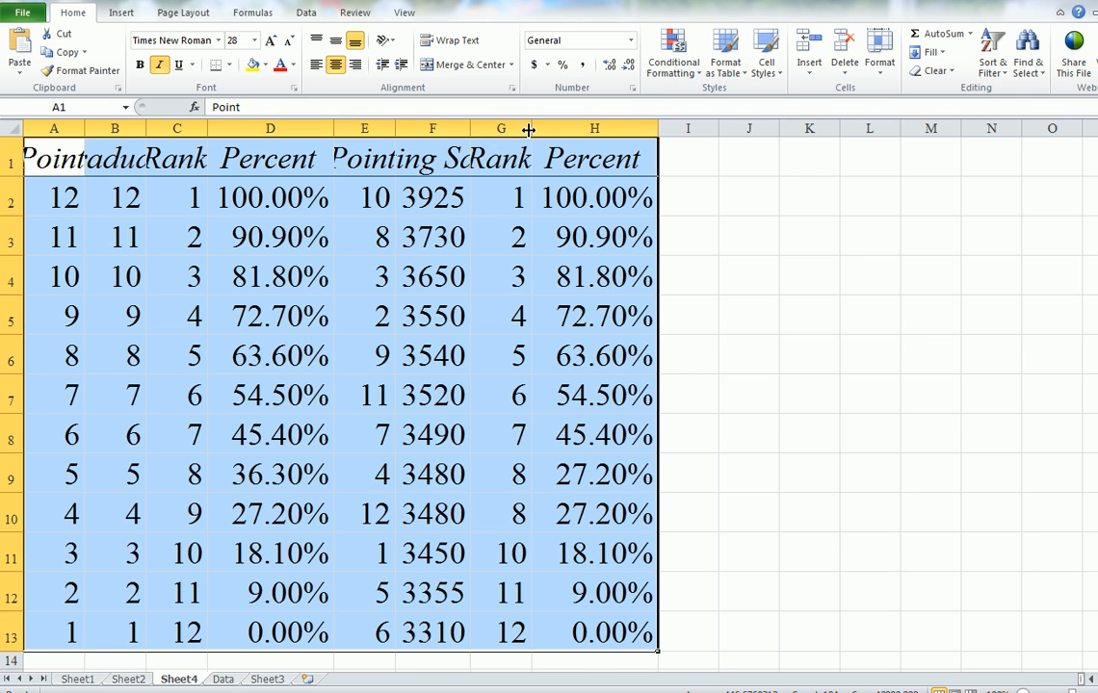
pyautogui.moveTo(528, 128); pyautogui.dragTo(472, 128)
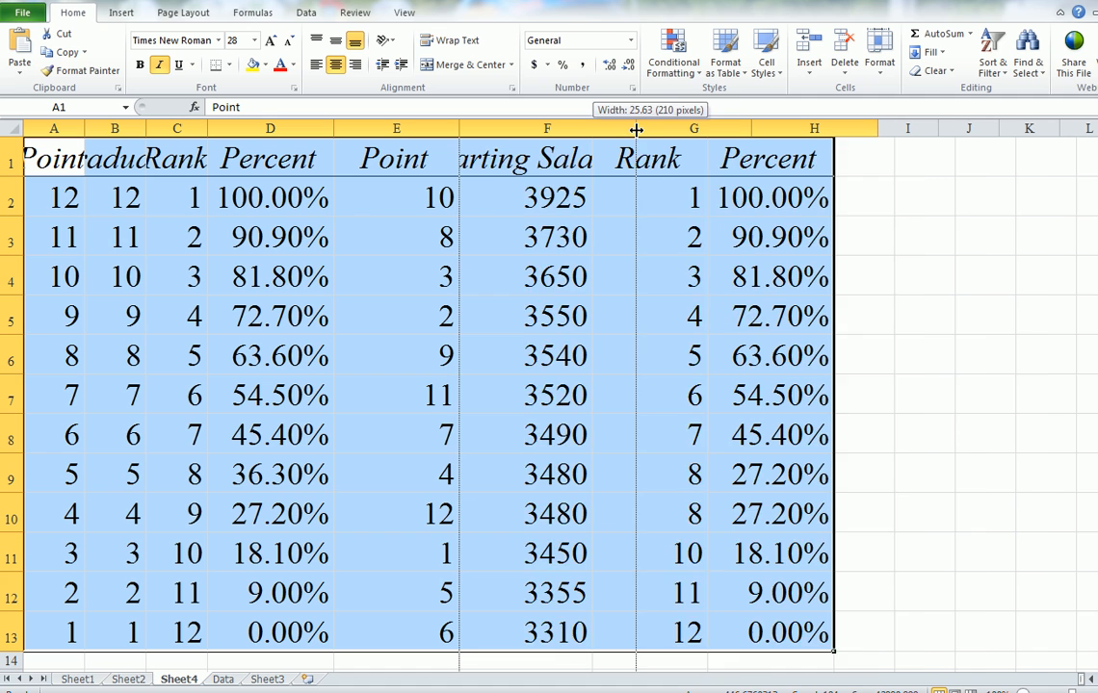
pyautogui.moveTo(636, 127); pyautogui.dragTo(684, 127)
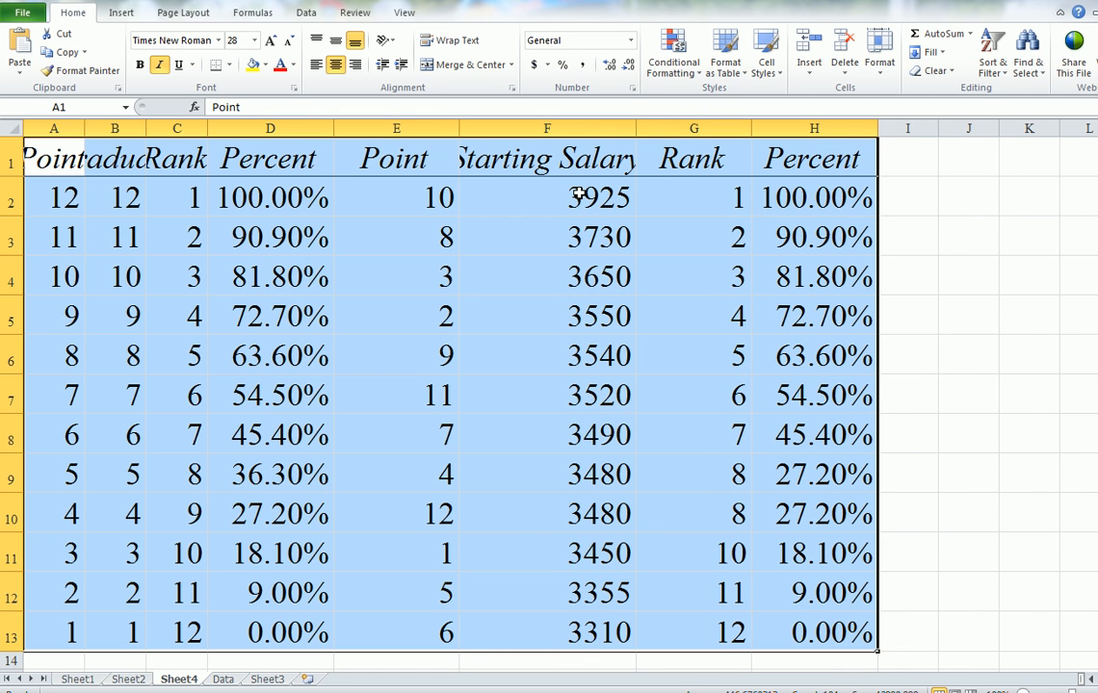
pyautogui.moveTo(758, 212)
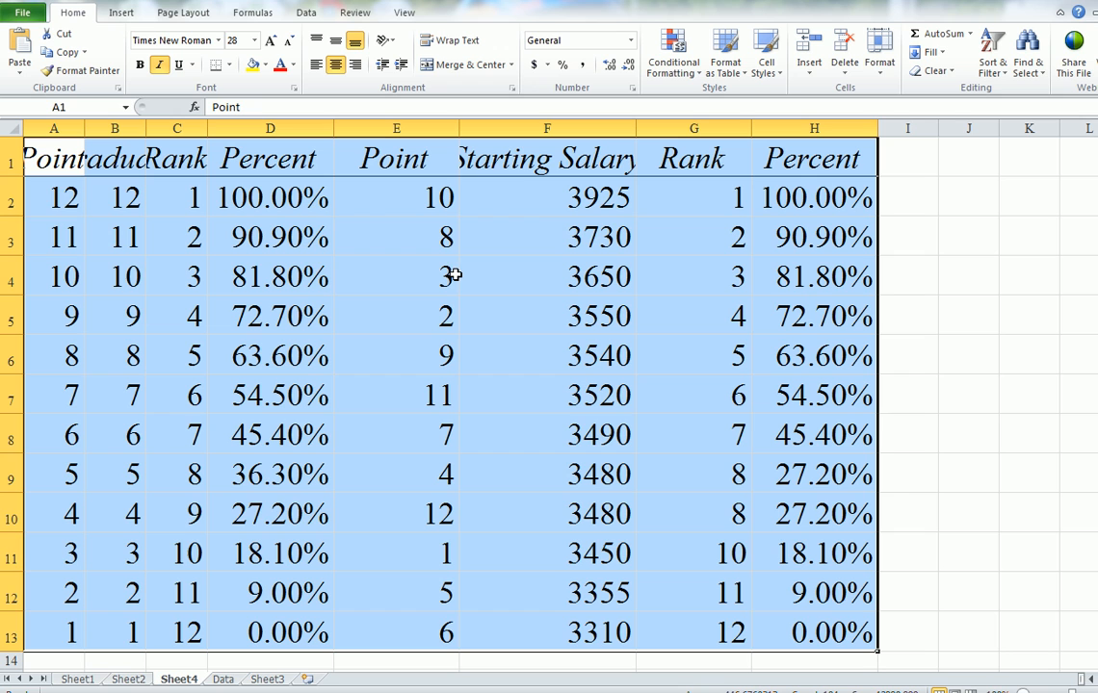
pyautogui.moveTo(568, 236)
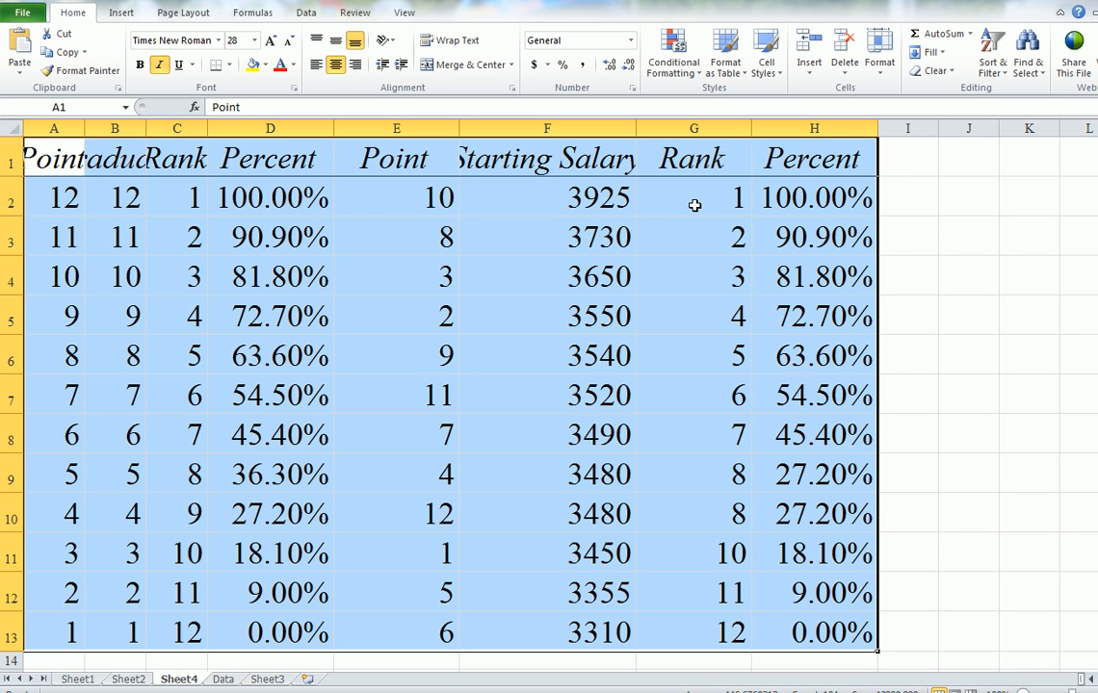
pyautogui.moveTo(693, 221)
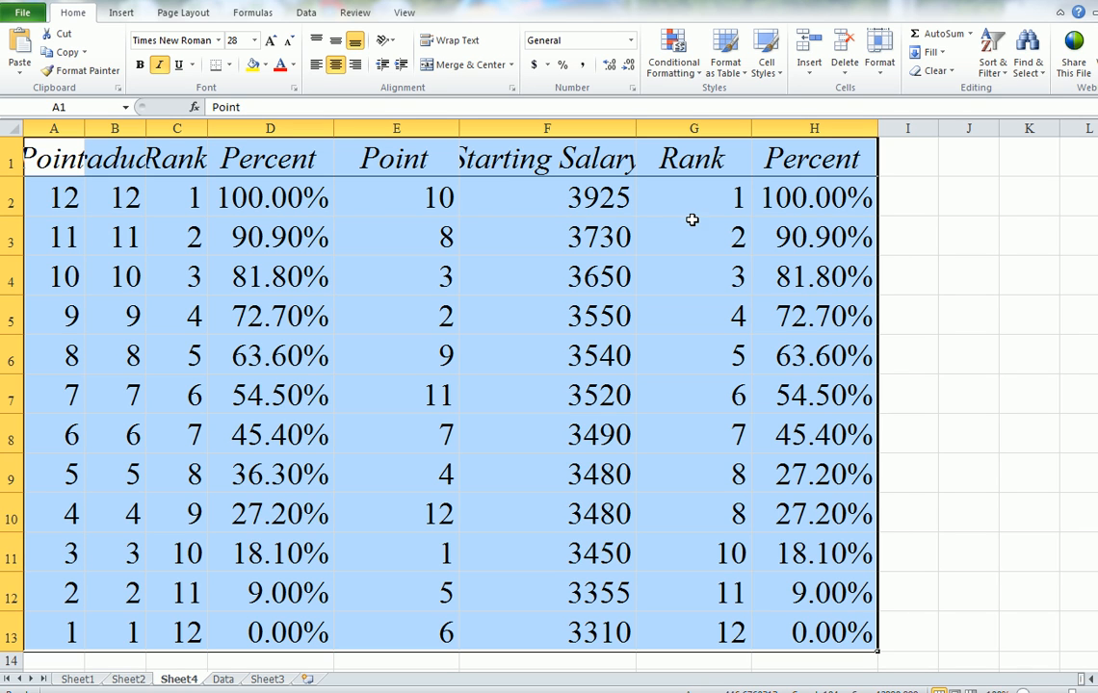
pyautogui.moveTo(709, 562)
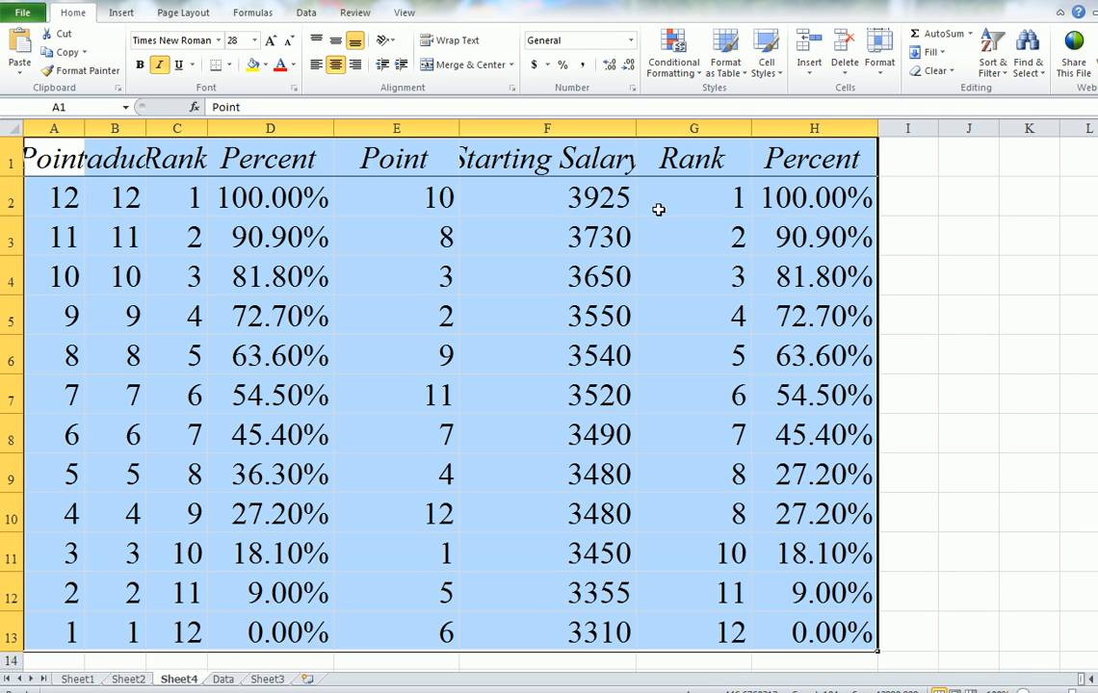
pyautogui.moveTo(780, 246)
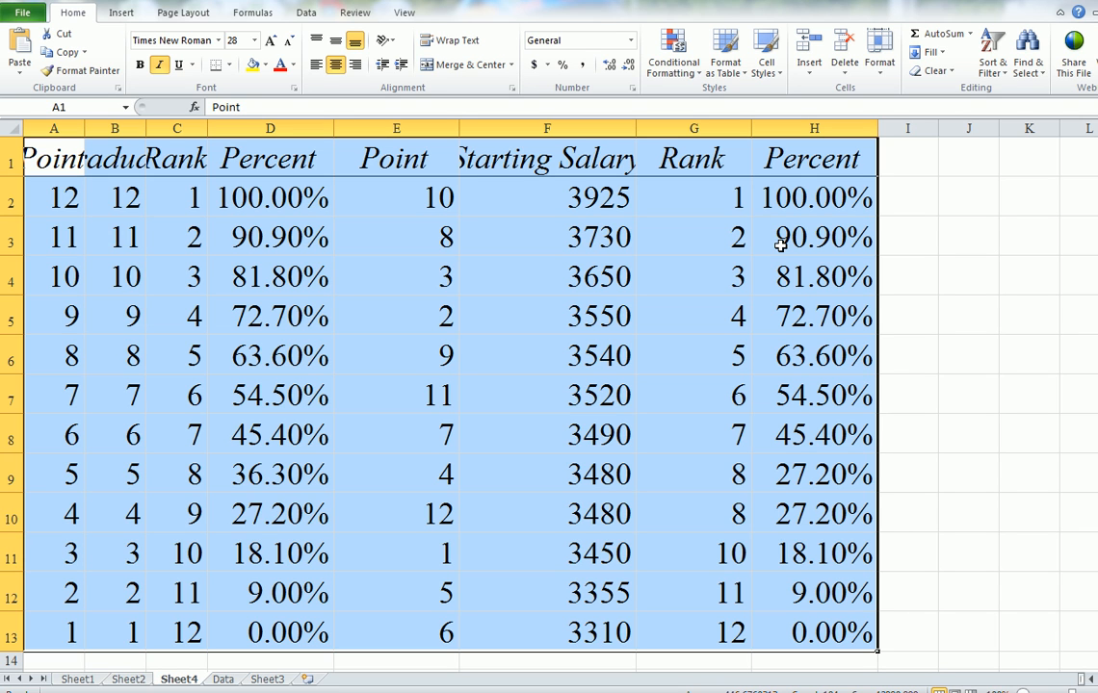
pyautogui.moveTo(731, 238)
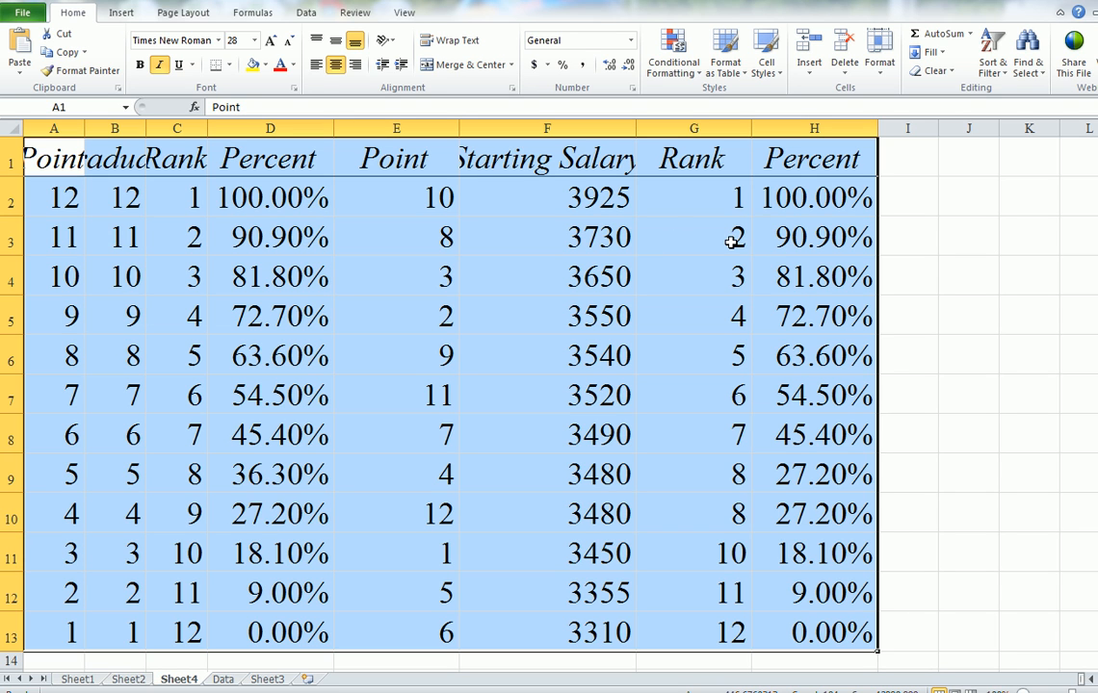
pyautogui.moveTo(766, 244)
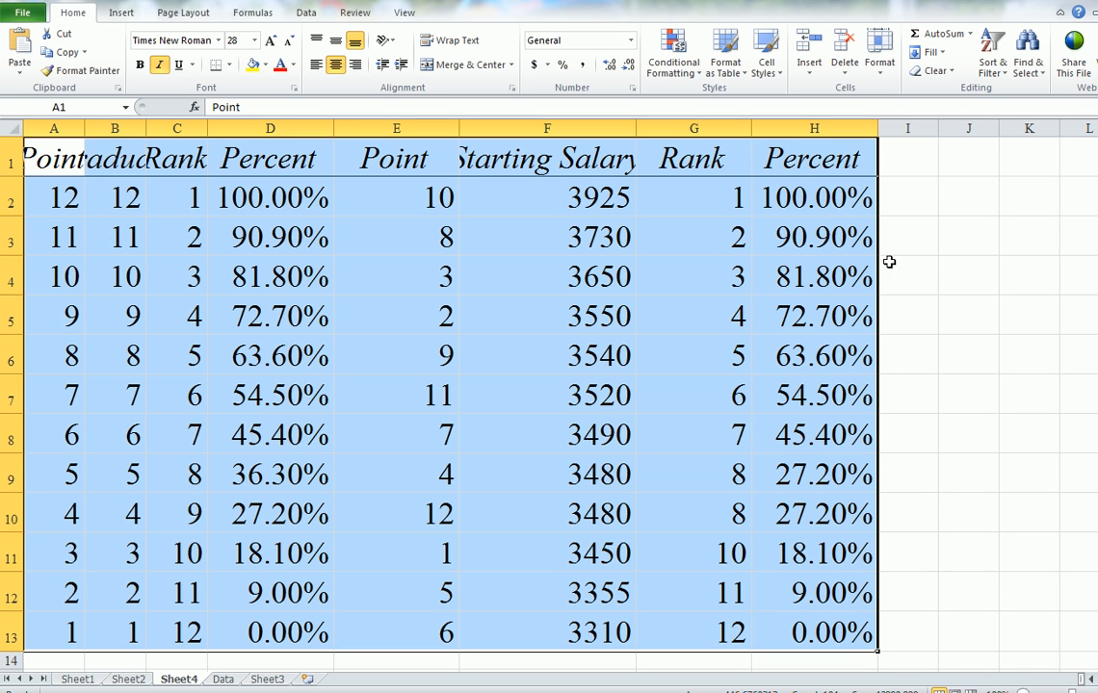
pyautogui.moveTo(901, 264)
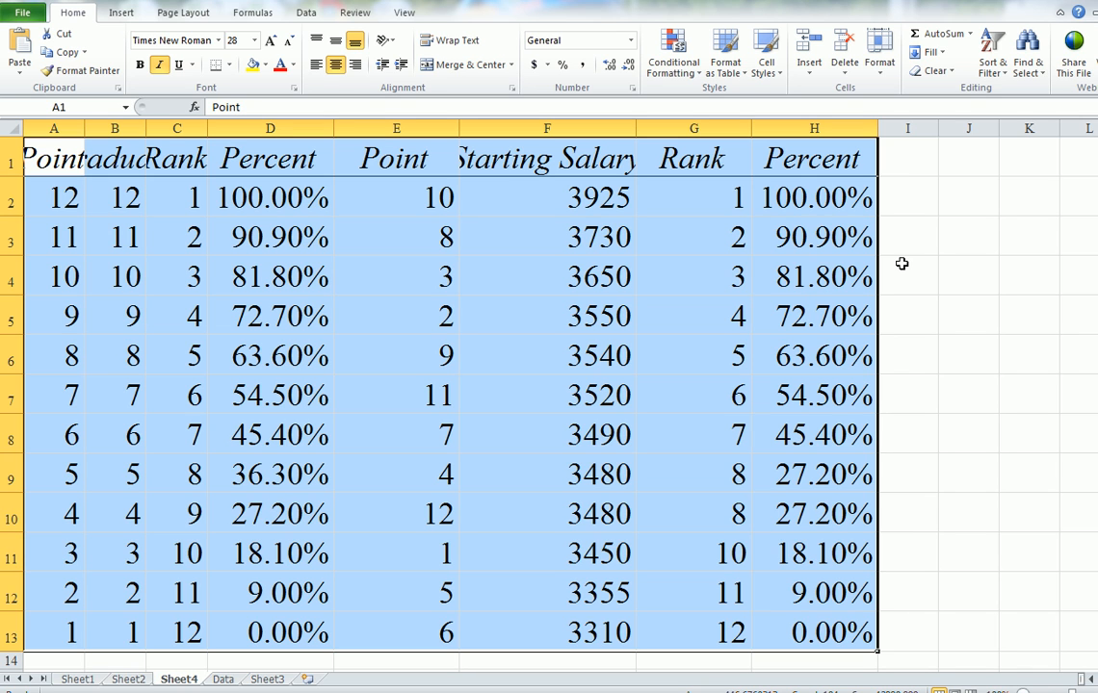
pyautogui.moveTo(659, 247)
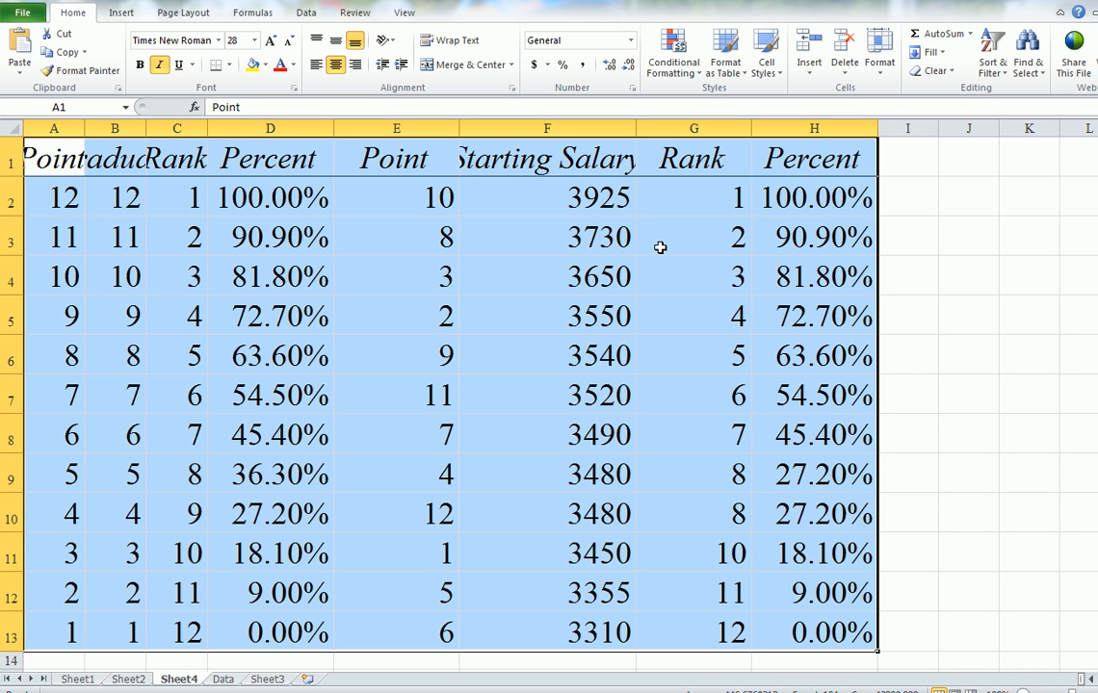
pyautogui.moveTo(662, 654)
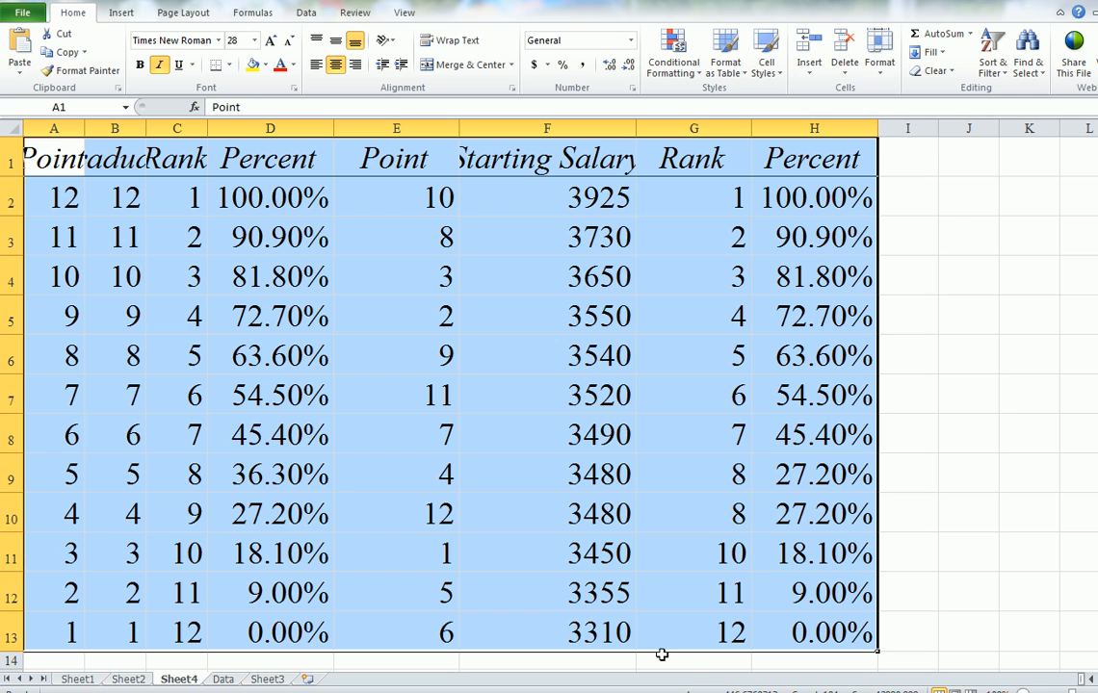
pyautogui.moveTo(636, 641)
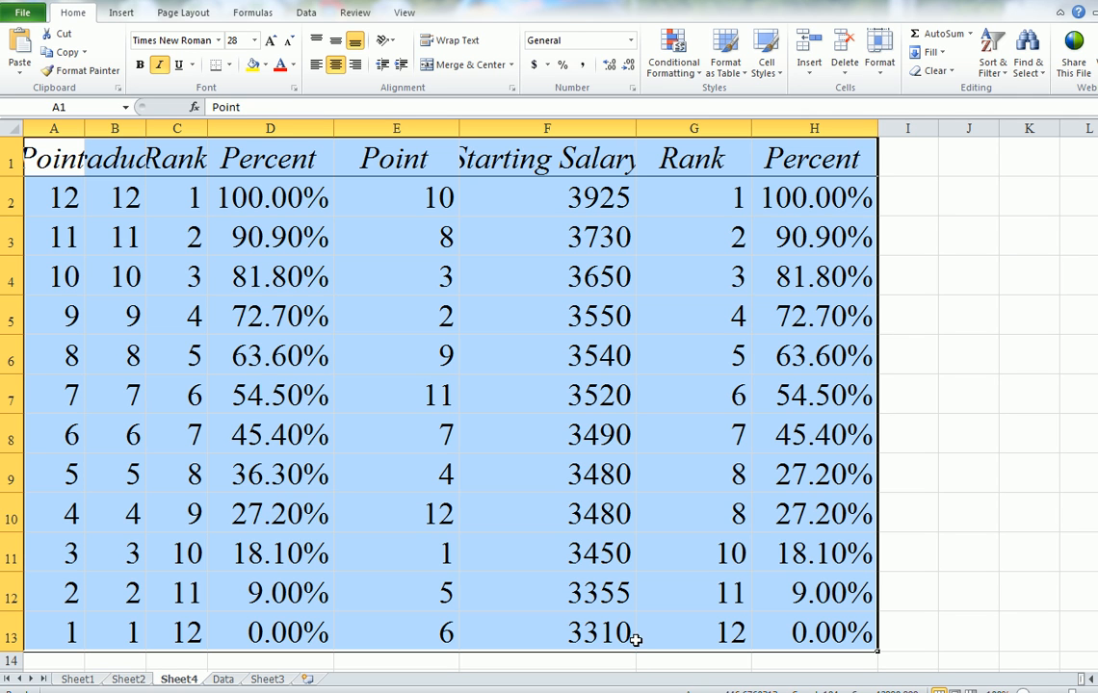
pyautogui.moveTo(669, 633)
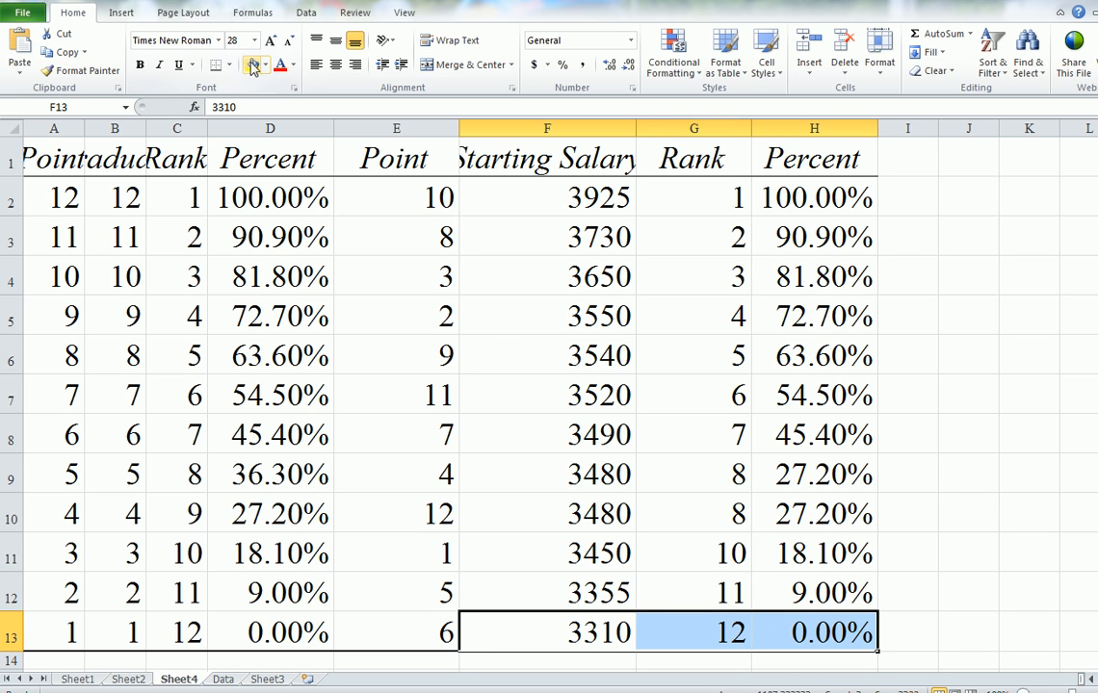
# Shade F13 green and G13:H13 yellow using Fill Color
pyautogui.click(248, 64)
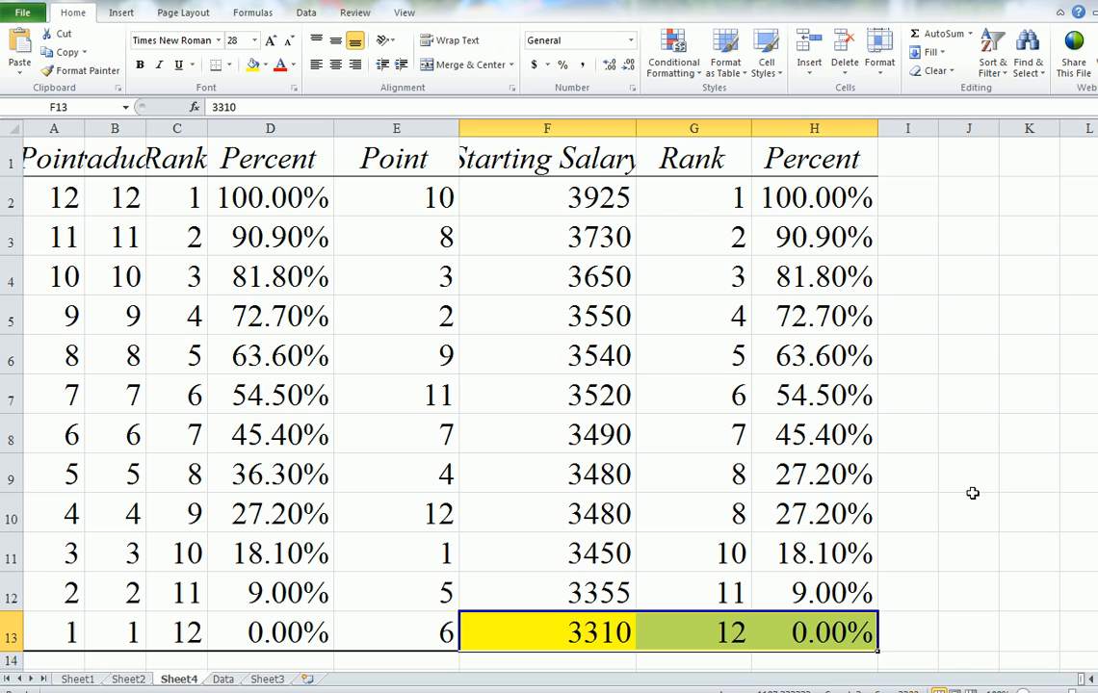
pyautogui.moveTo(969, 375)
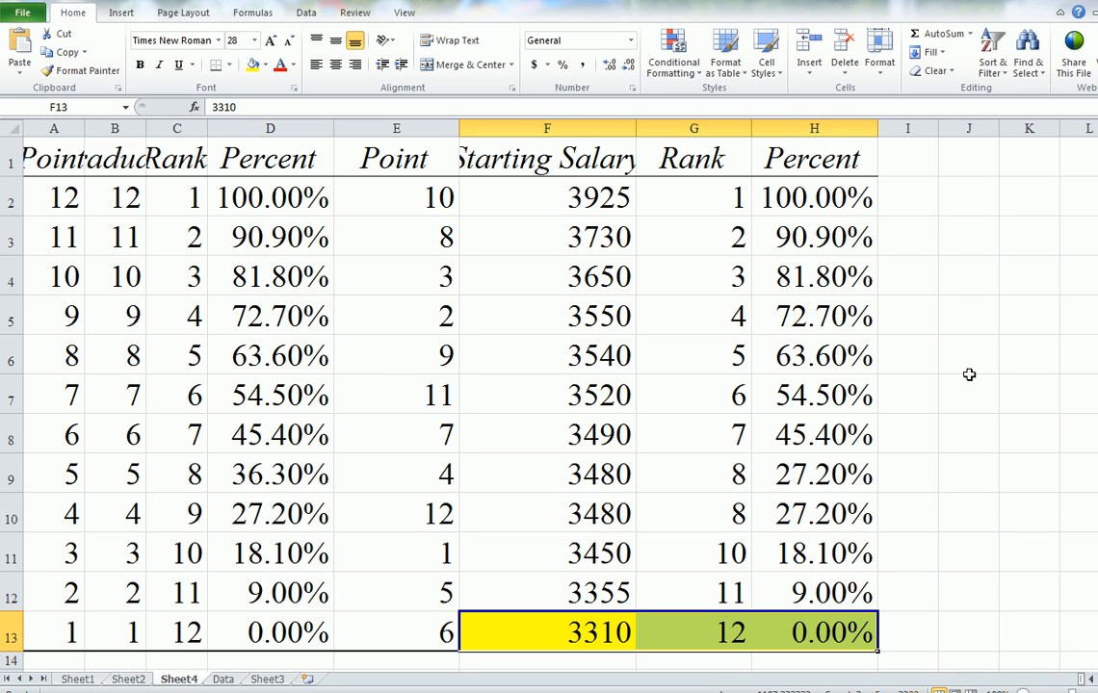
pyautogui.moveTo(662, 410)
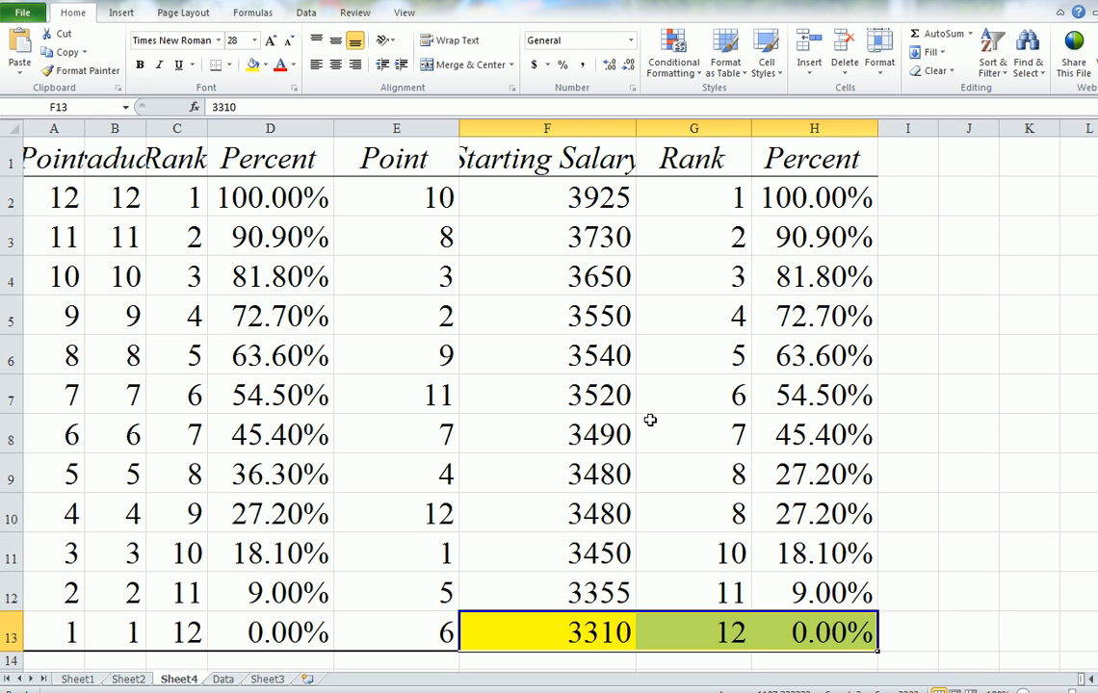
pyautogui.moveTo(710, 399)
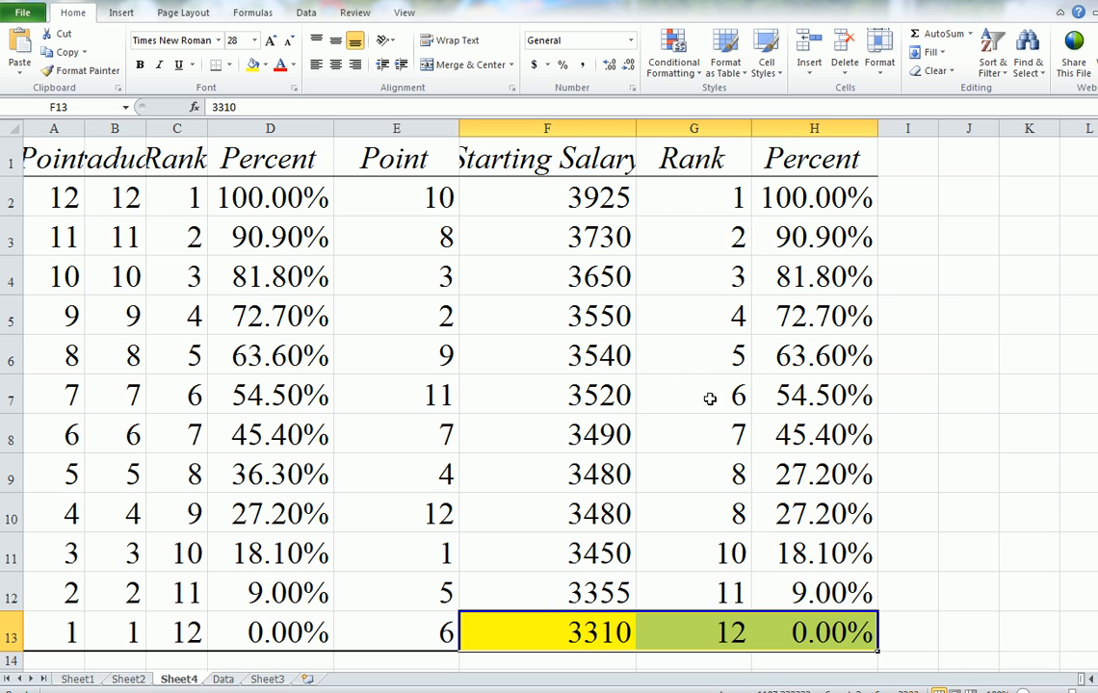
pyautogui.moveTo(665, 372)
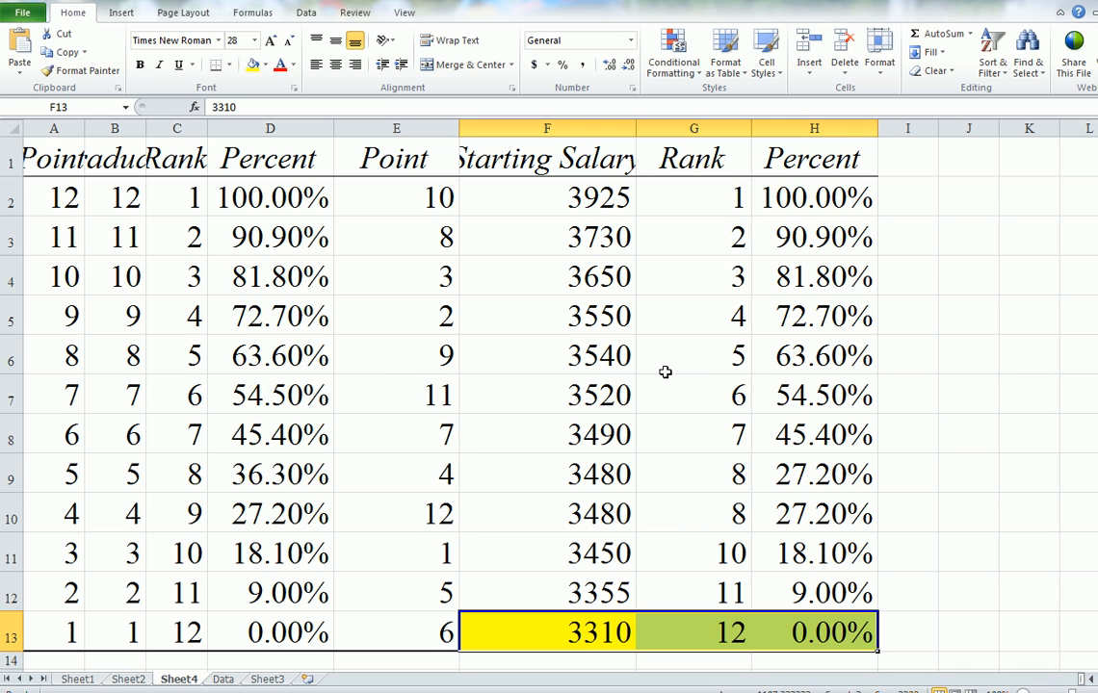
pyautogui.moveTo(595, 259)
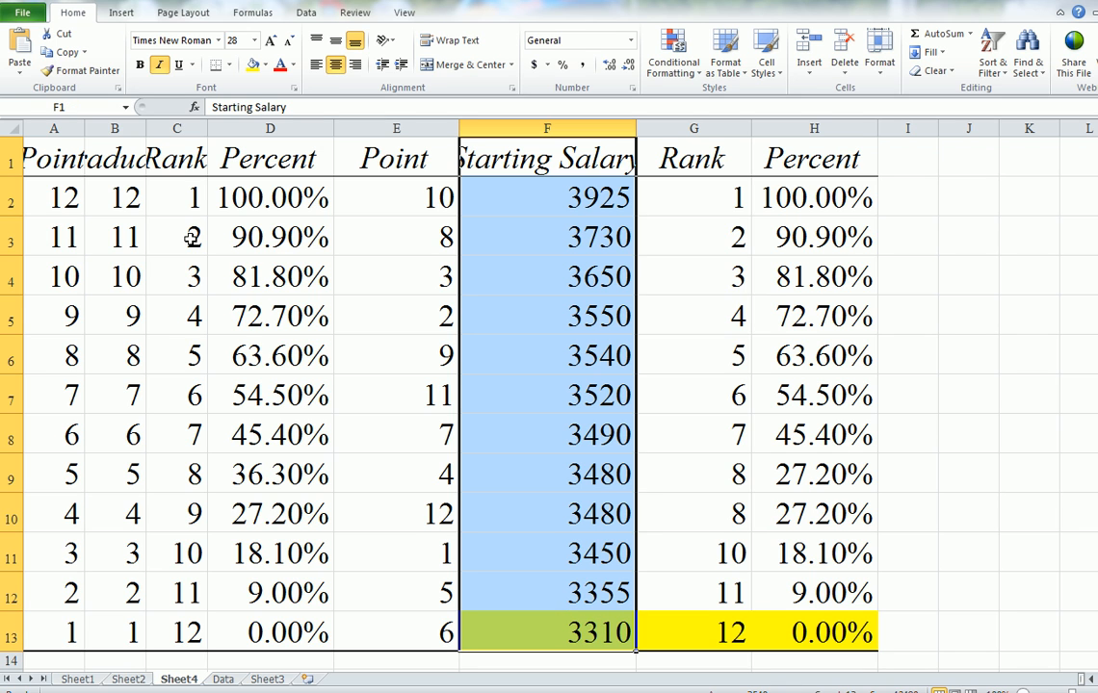
# Insert a PivotTable from Starting Salary range F1:F13 onto a new worksheet
pyautogui.click(121, 11)
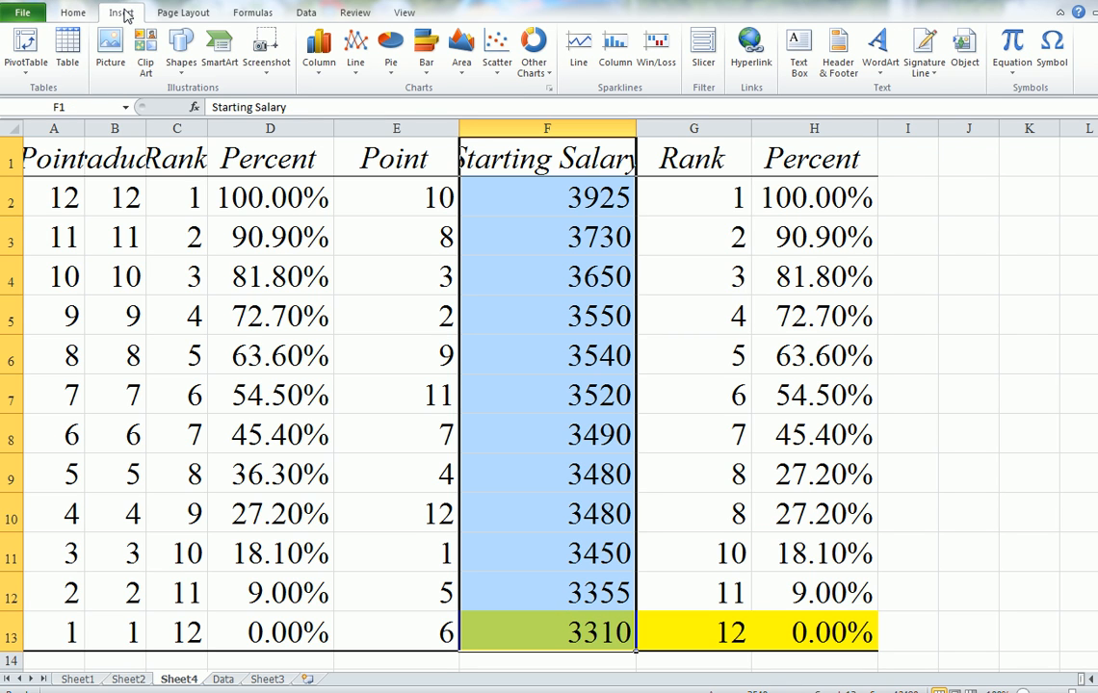
pyautogui.moveTo(26, 48)
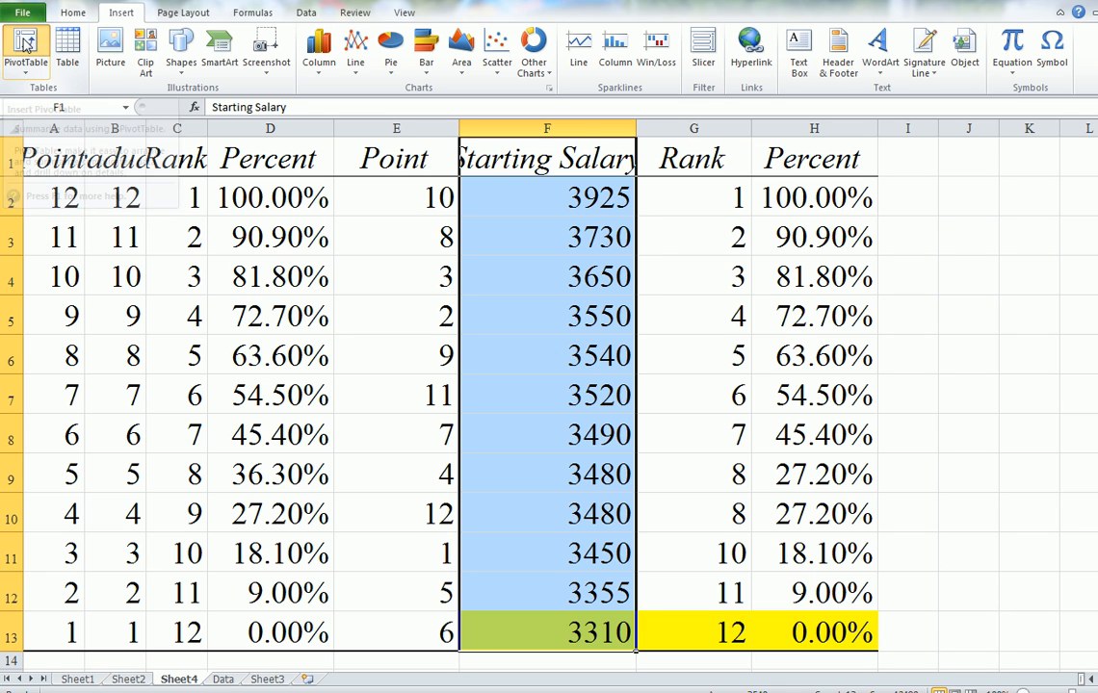
pyautogui.click(26, 48)
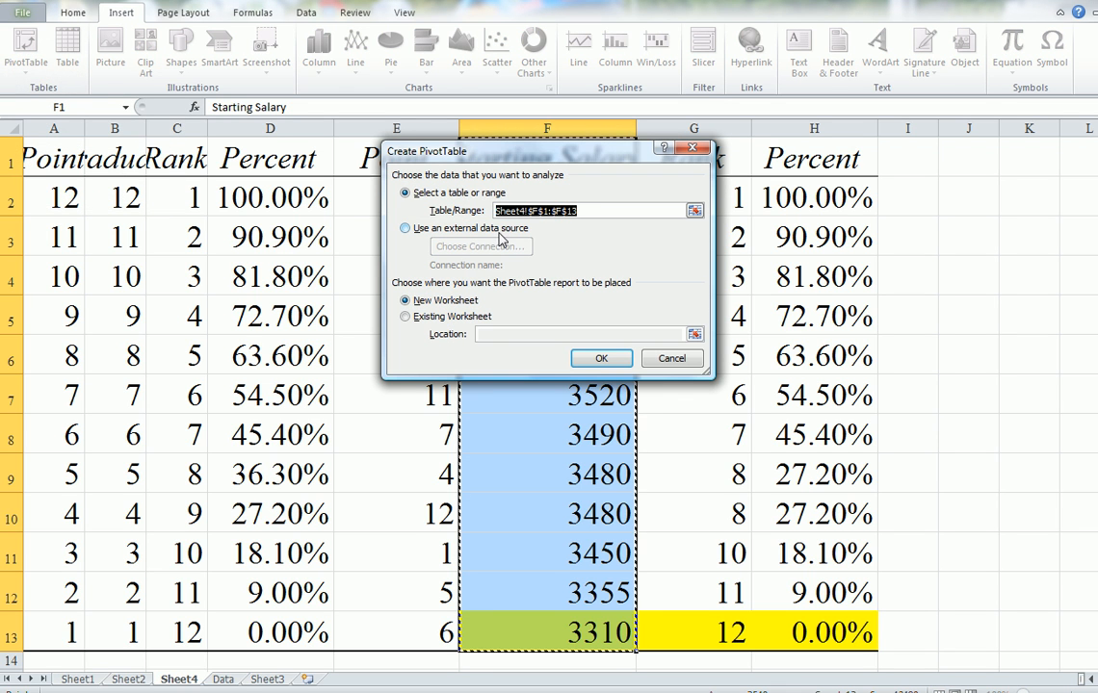
pyautogui.moveTo(541, 225)
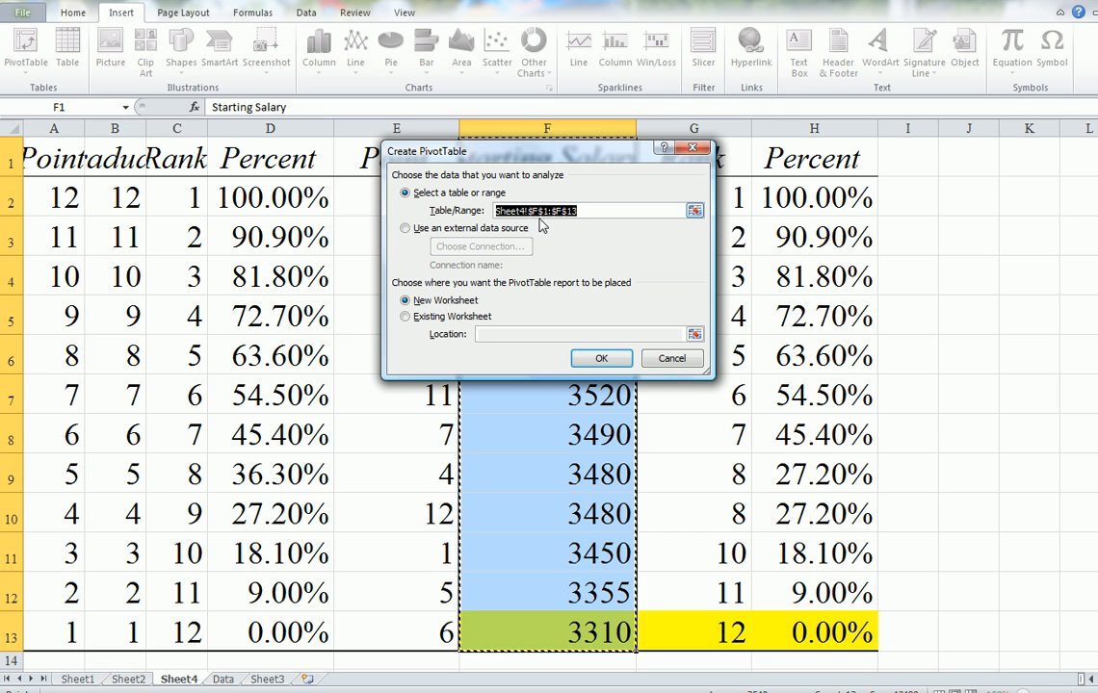
pyautogui.moveTo(554, 156)
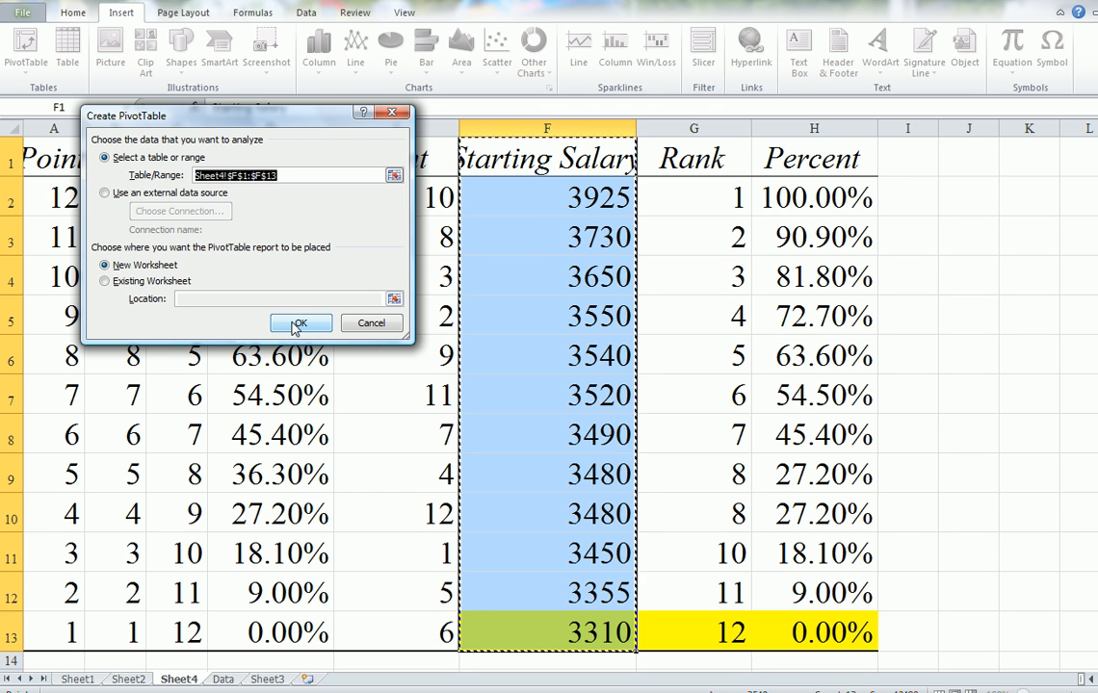
pyautogui.click(299, 323)
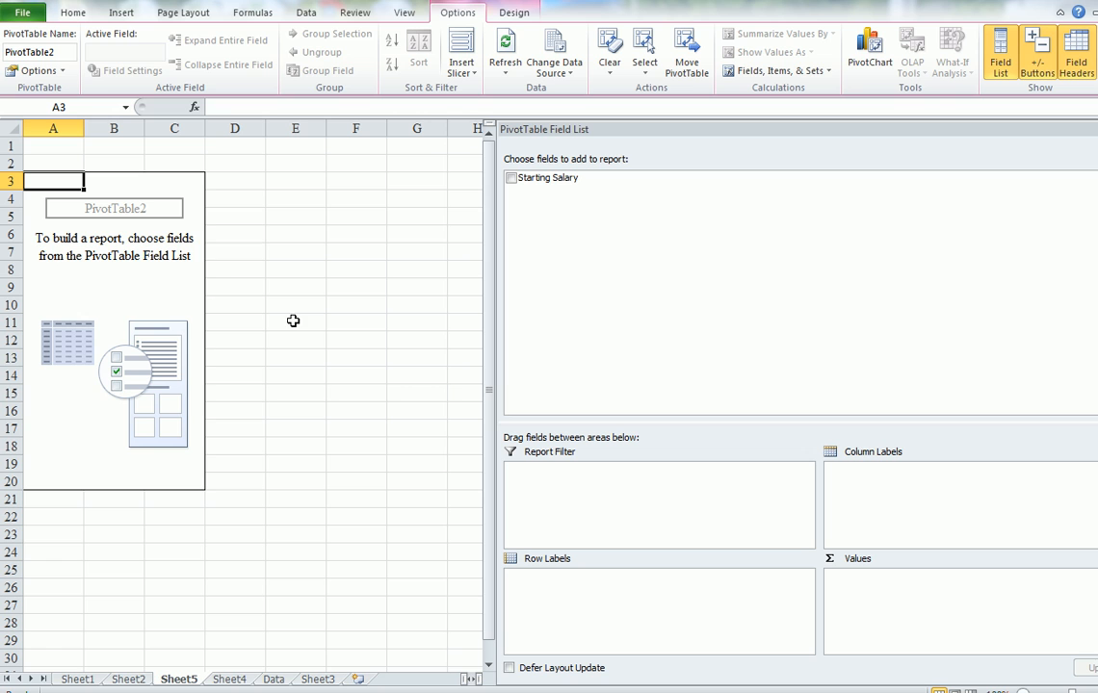
pyautogui.moveTo(520, 195)
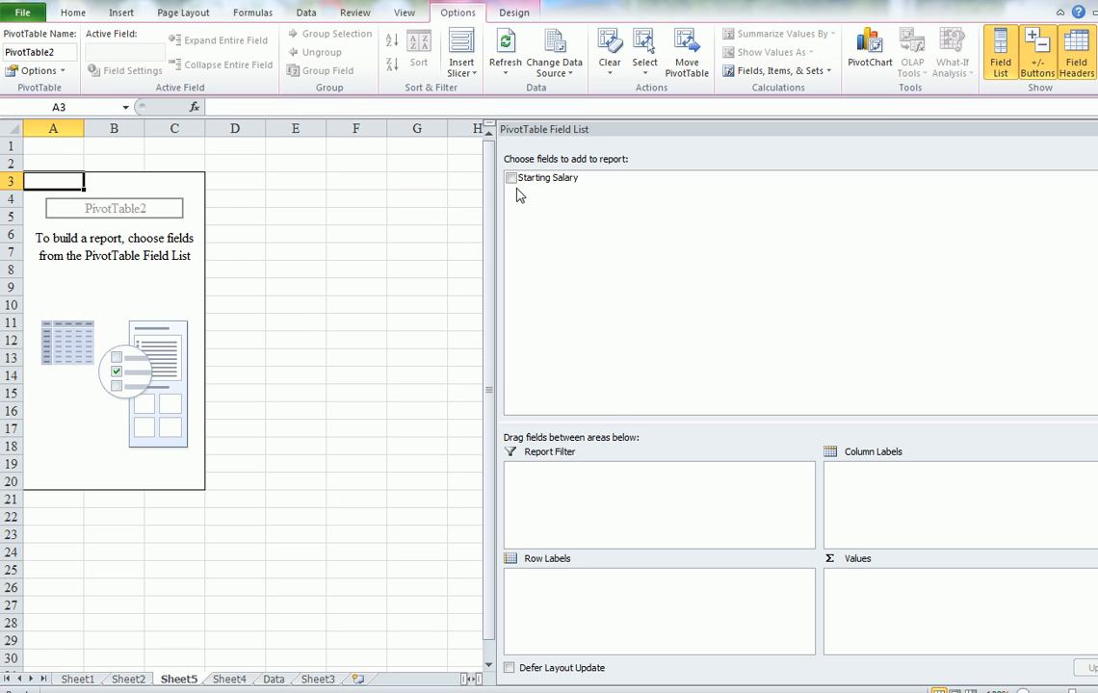
# Add Starting Salary as both Row Labels and summed Values, totalling 42480
pyautogui.moveTo(542, 177); pyautogui.dragTo(541, 264)
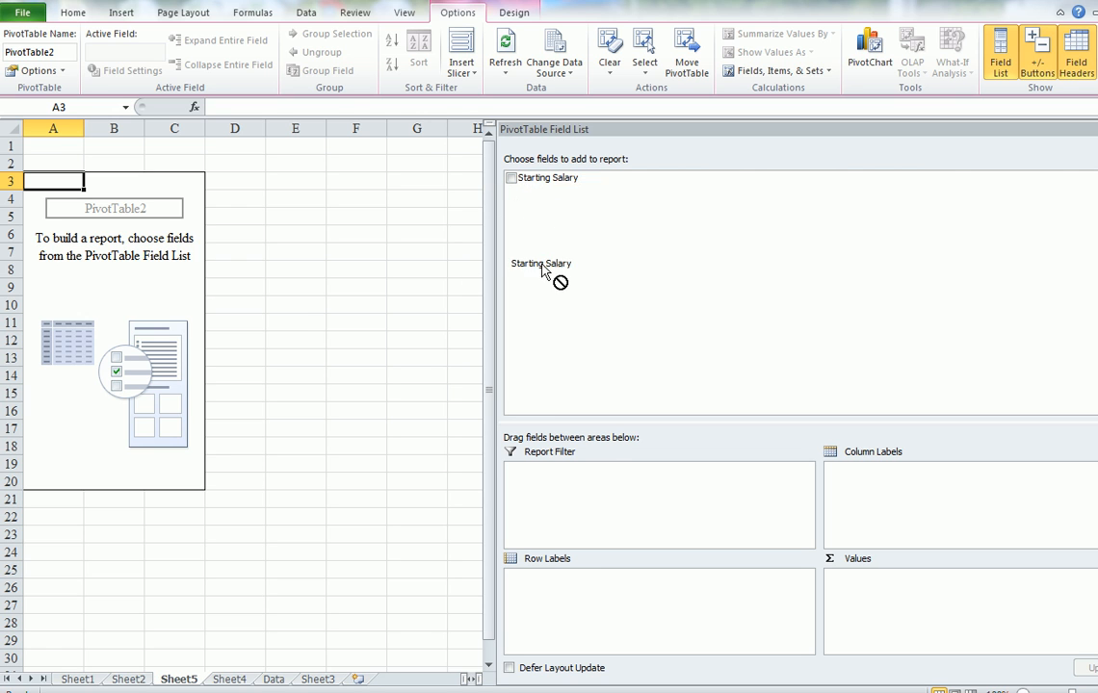
pyautogui.click(511, 177)
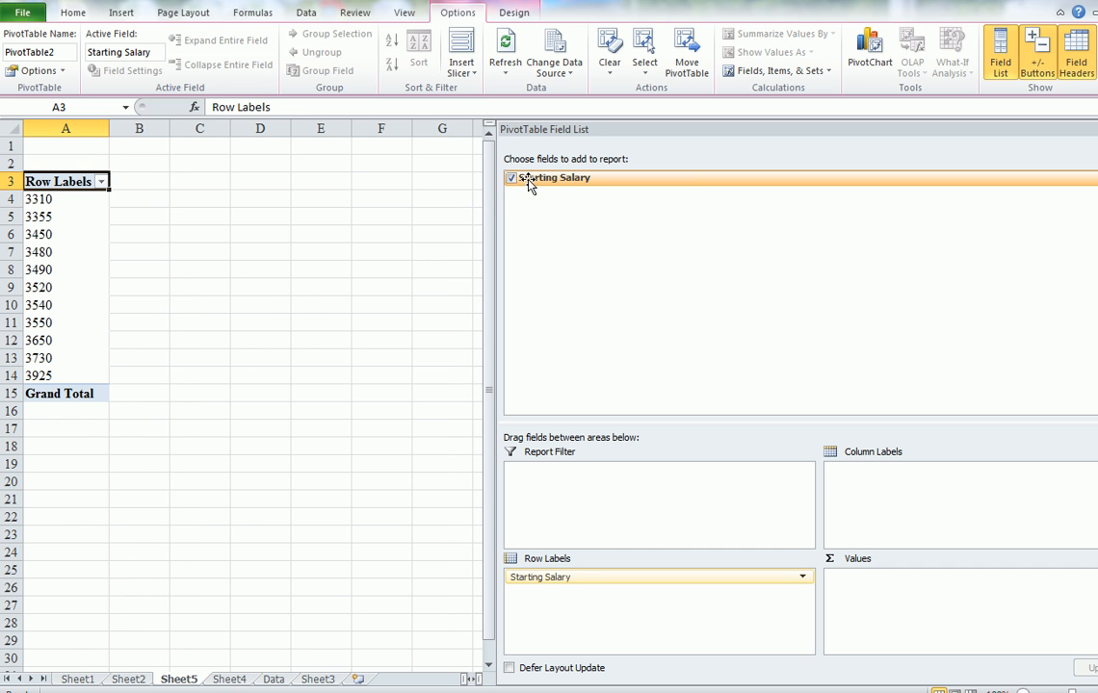
pyautogui.moveTo(553, 177); pyautogui.dragTo(888, 592)
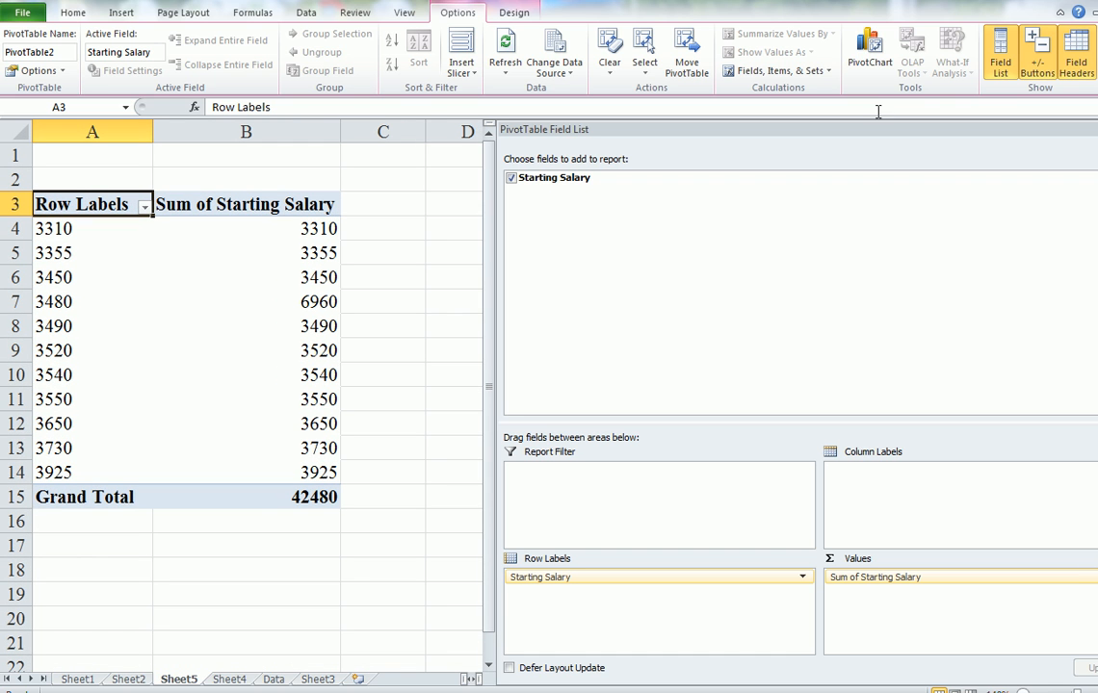
pyautogui.moveTo(815, 13)
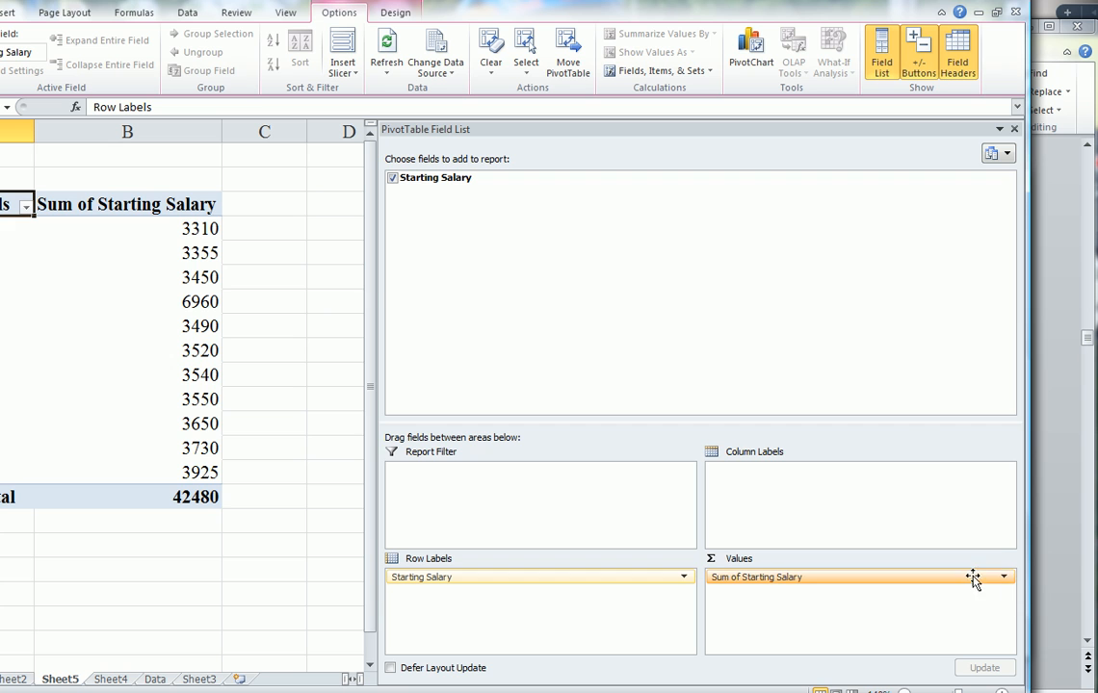
pyautogui.moveTo(782, 596)
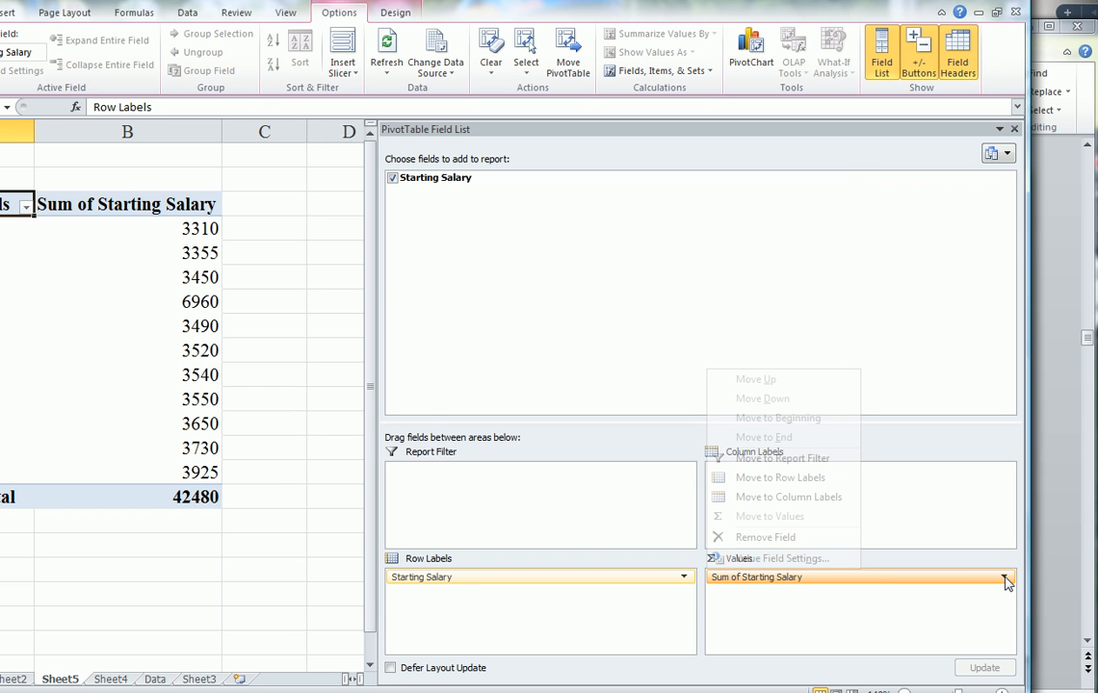
pyautogui.moveTo(780, 559)
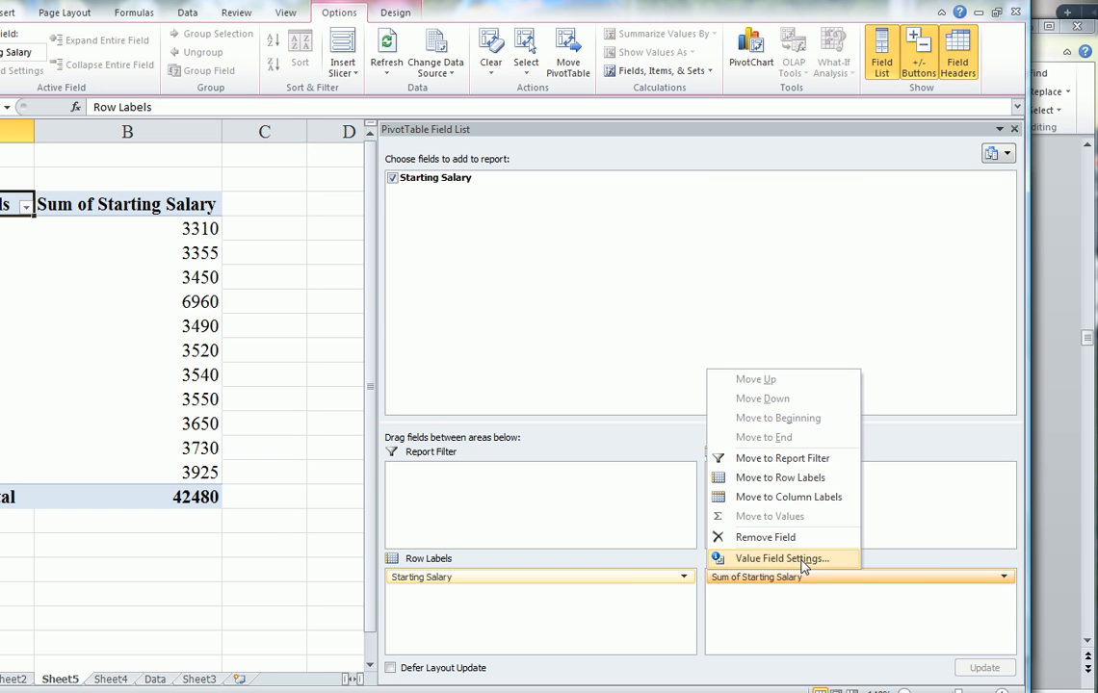
# Change the salary values' summary to Count, giving a grand total of 12
pyautogui.click(781, 558)
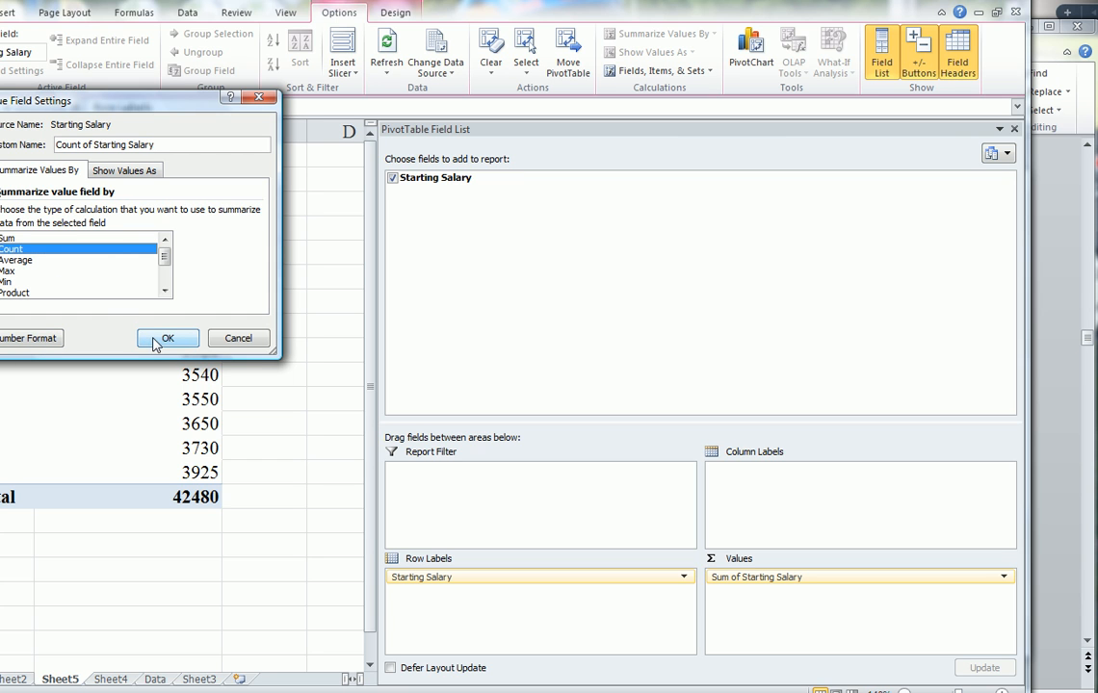
pyautogui.moveTo(183, 109)
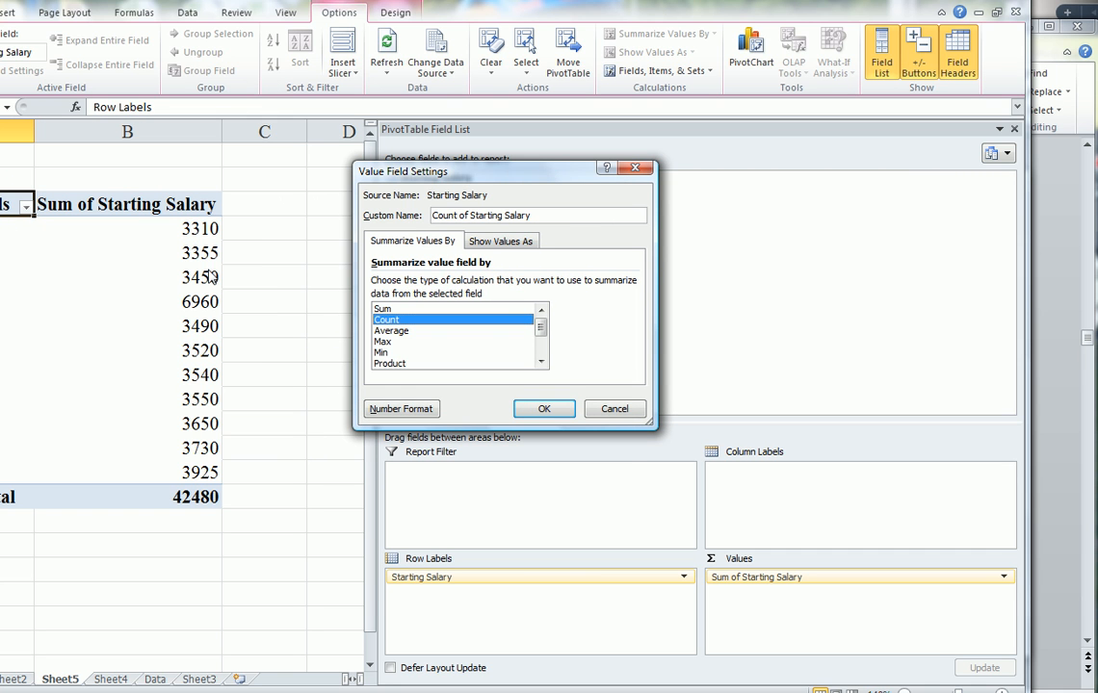
pyautogui.moveTo(82, 248)
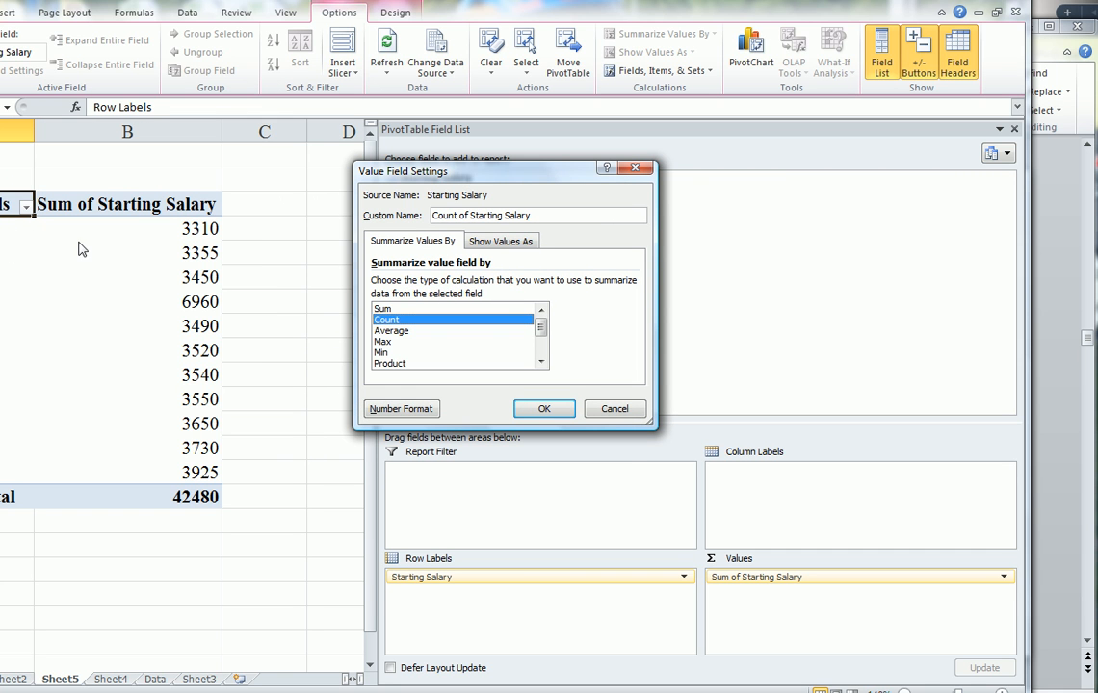
pyautogui.moveTo(84, 226)
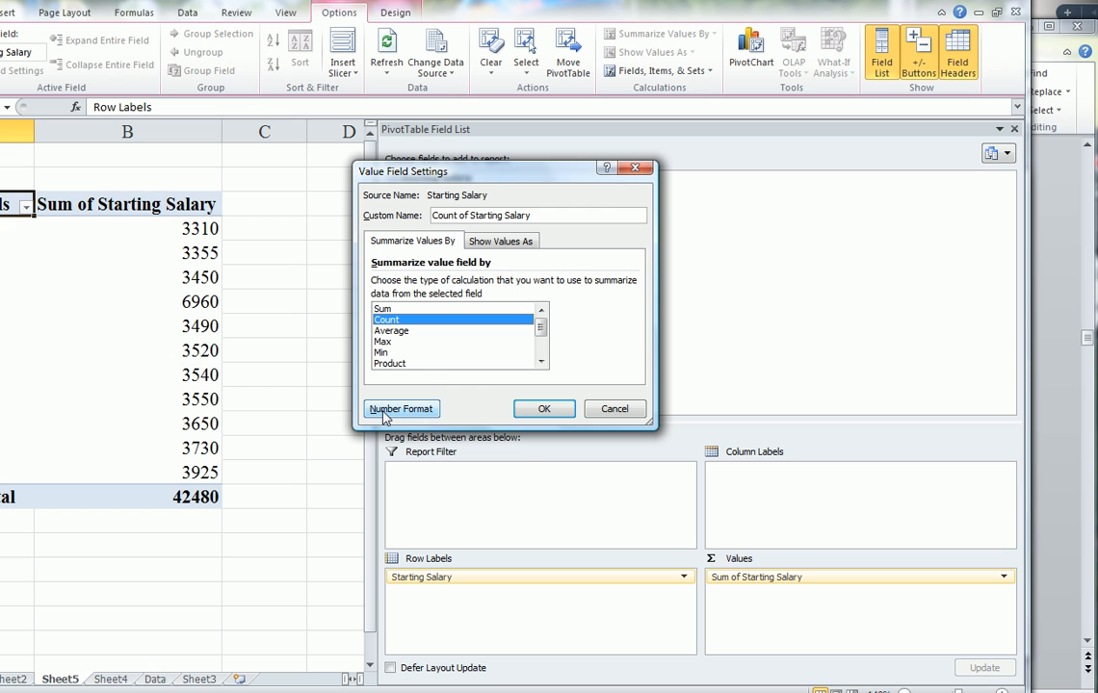
pyautogui.moveTo(482, 404)
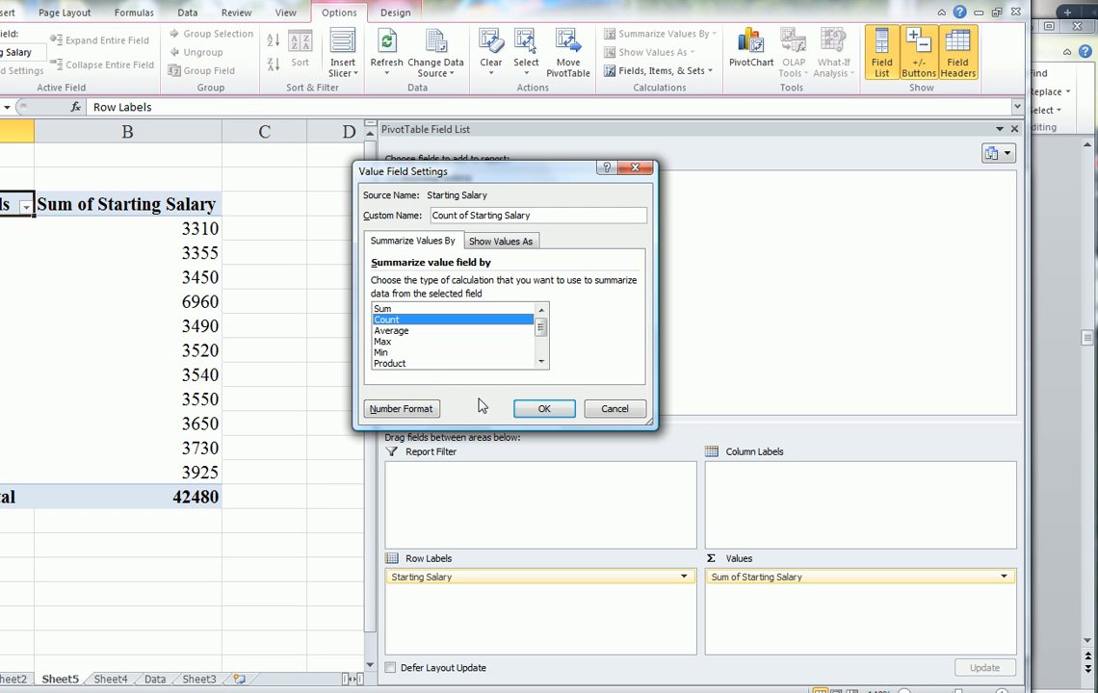
pyautogui.click(543, 408)
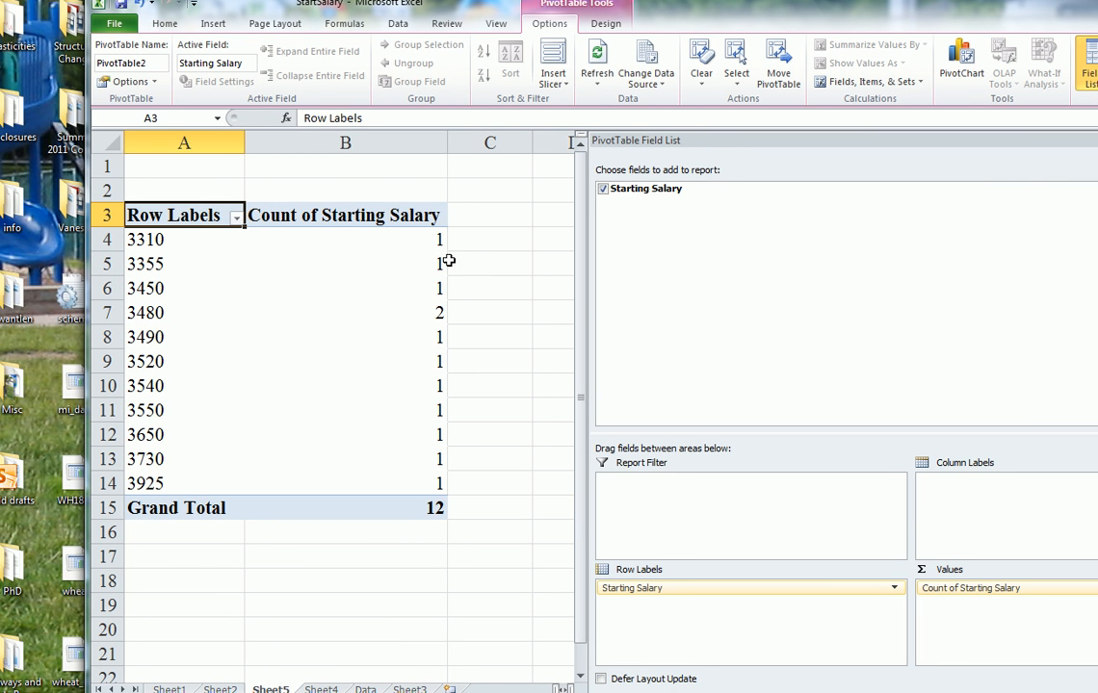
pyautogui.moveTo(457, 313)
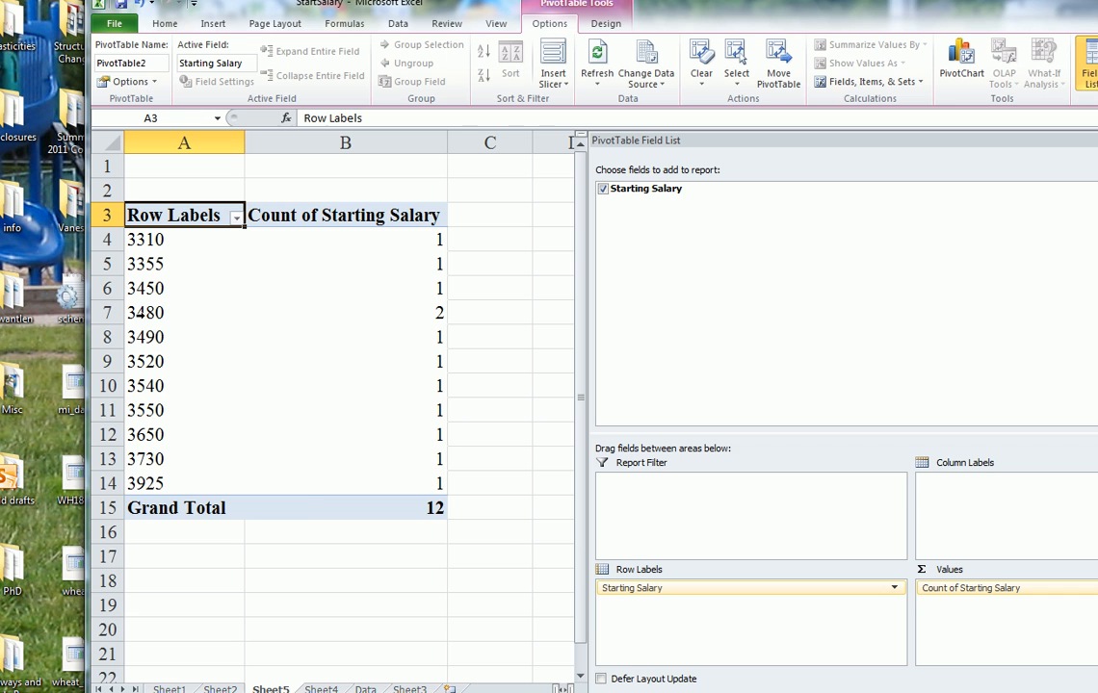
pyautogui.rightClick(146, 312)
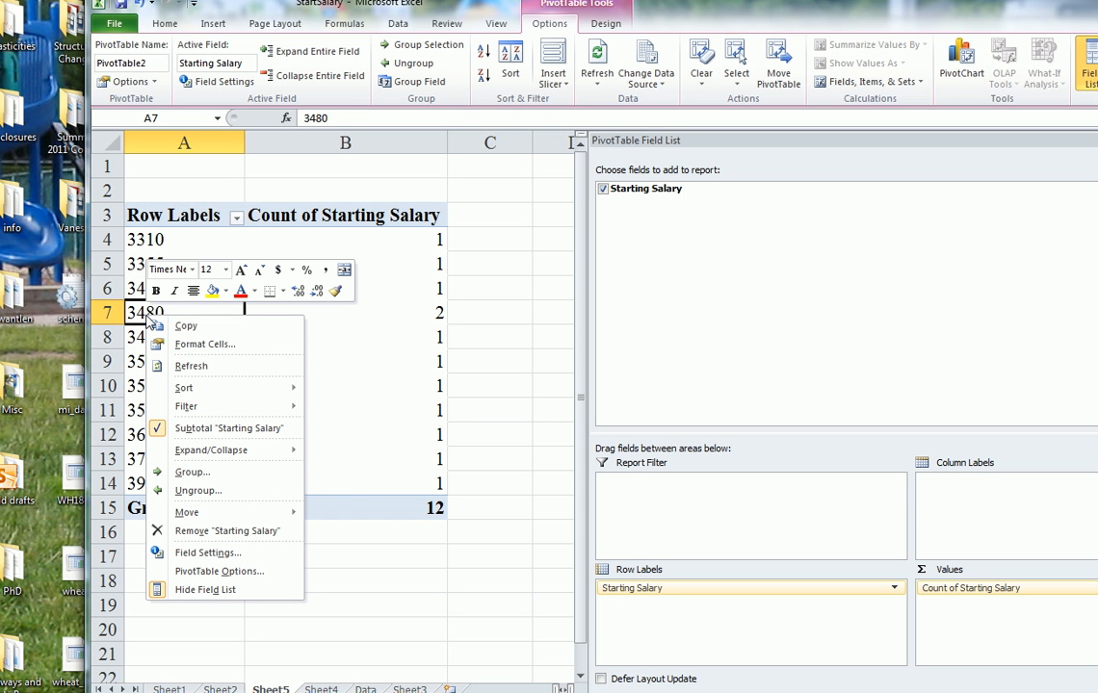
pyautogui.moveTo(229, 428)
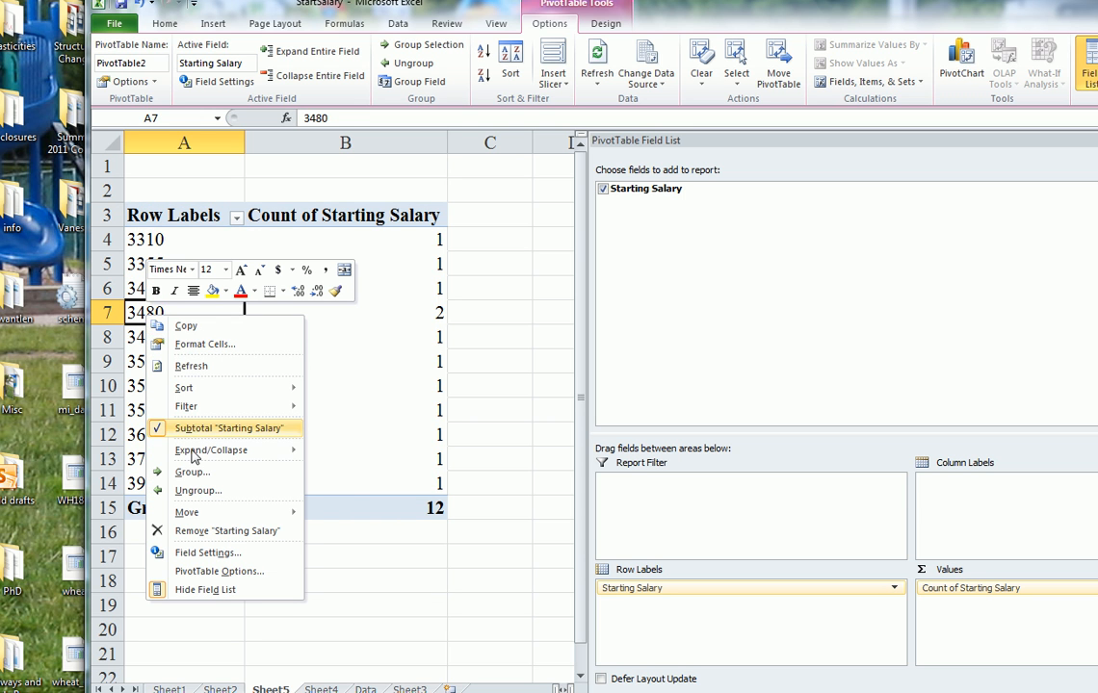
# Group the salary row labels by 100 from 3310 and select the binned rows
pyautogui.click(191, 472)
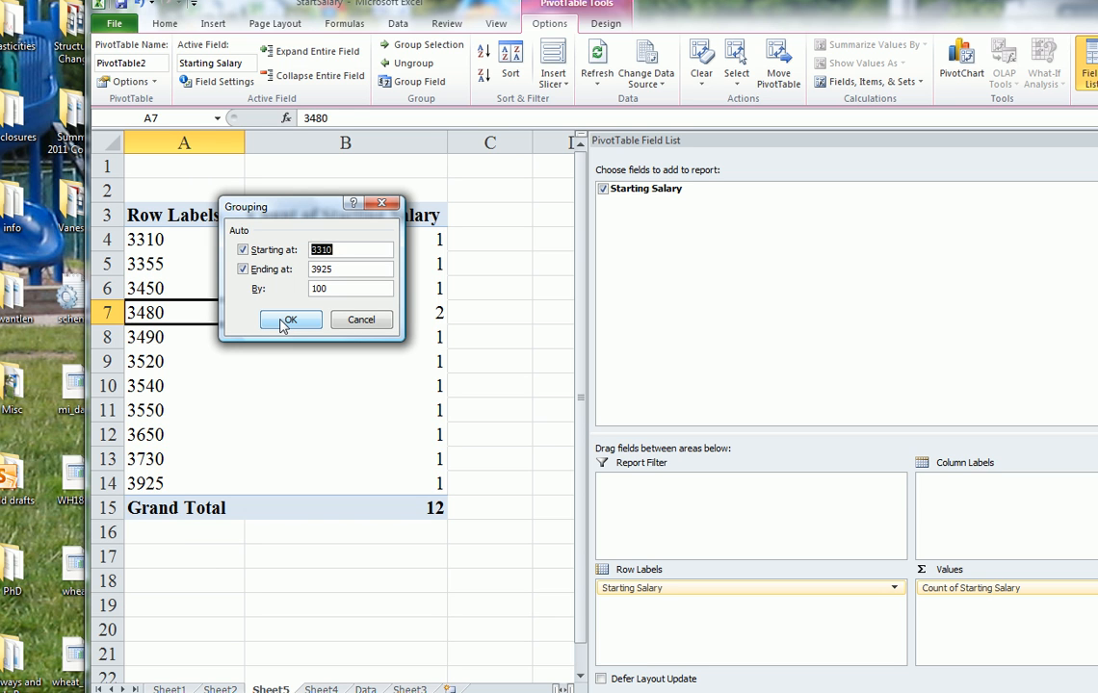
pyautogui.click(289, 319)
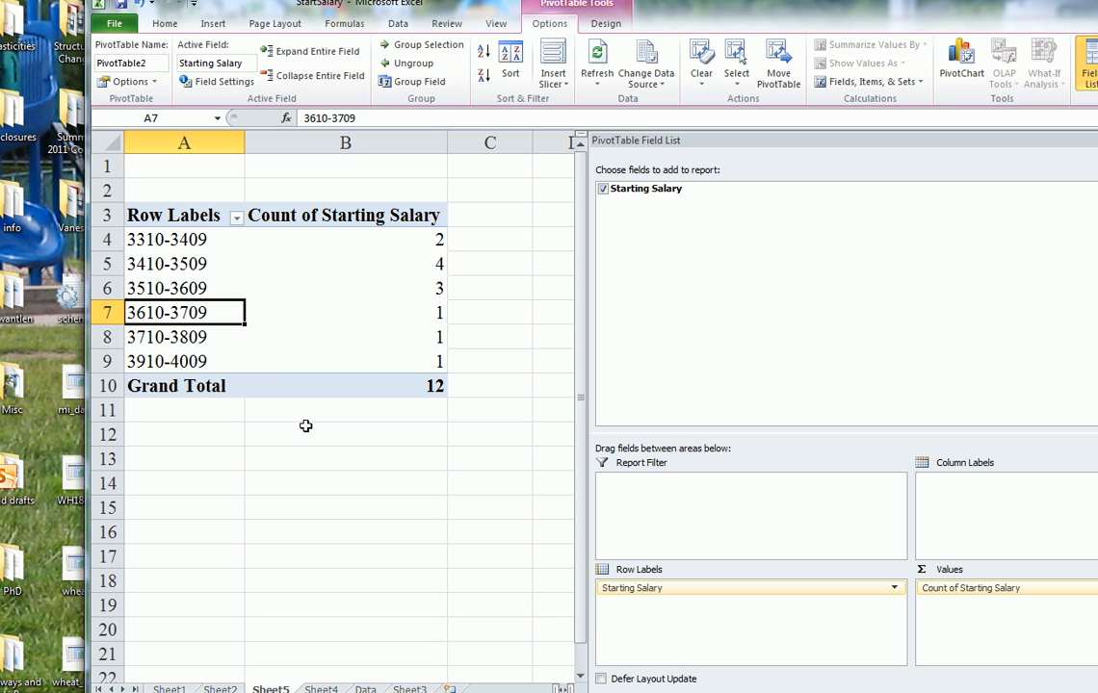
pyautogui.moveTo(332, 249)
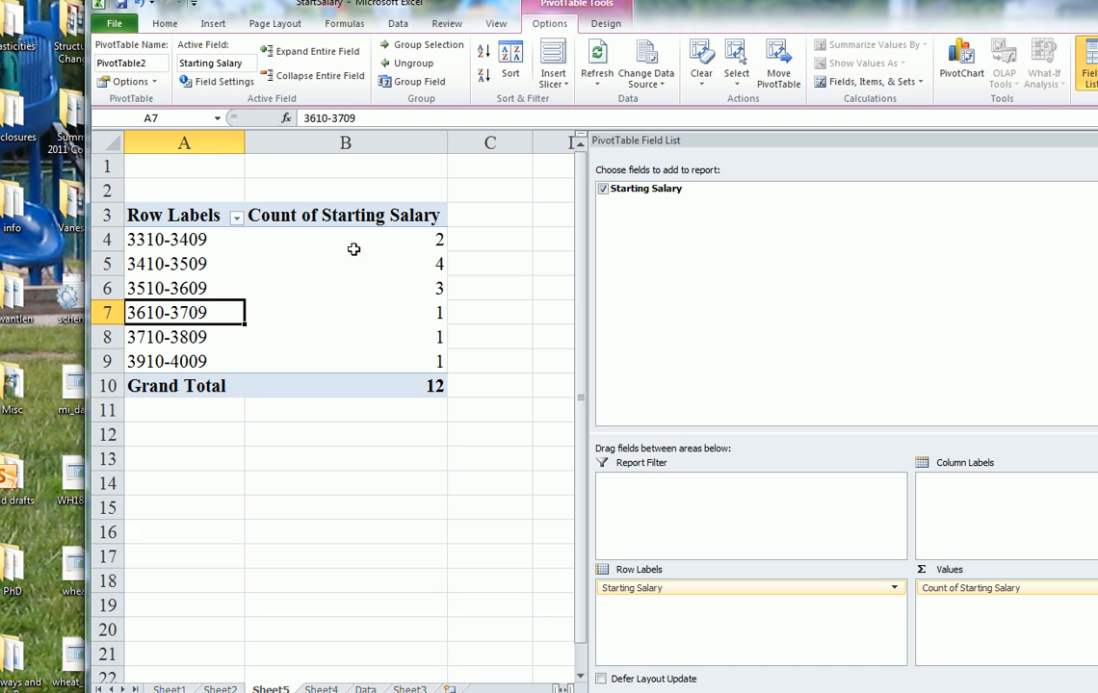
pyautogui.moveTo(449, 262)
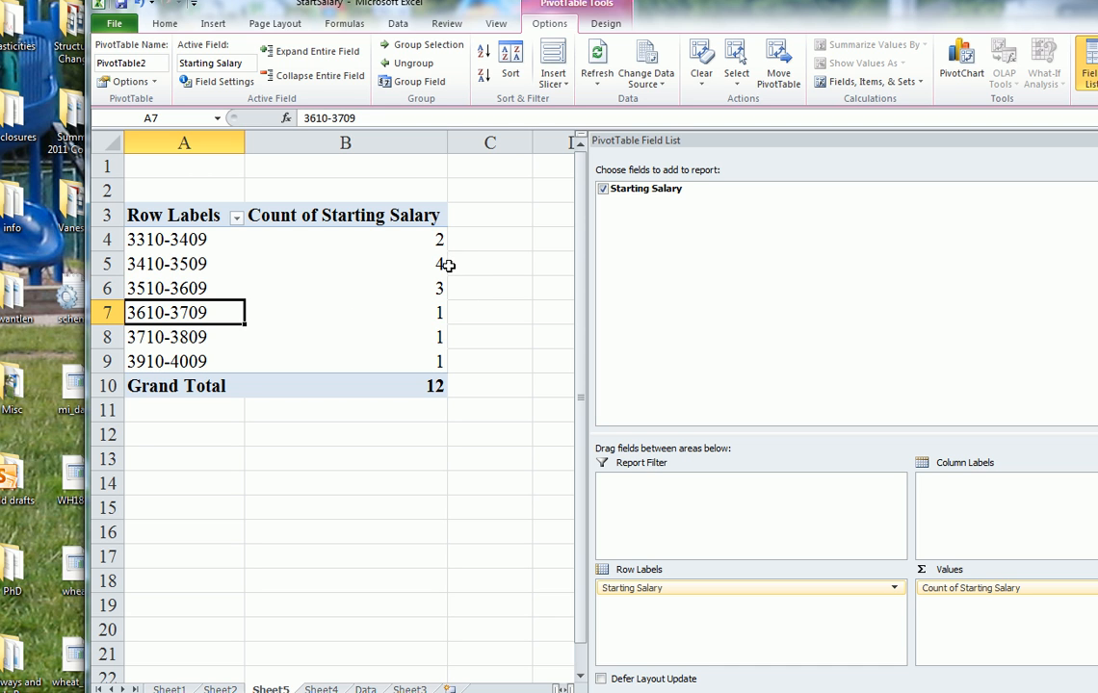
pyautogui.moveTo(210, 272)
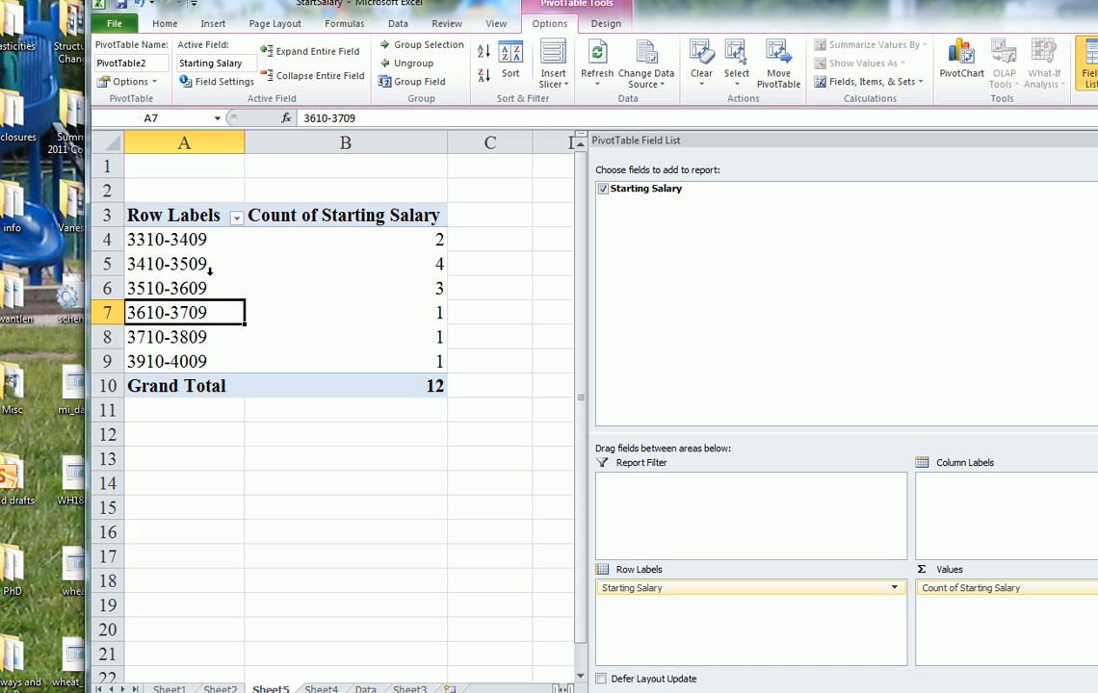
pyautogui.moveTo(230, 270)
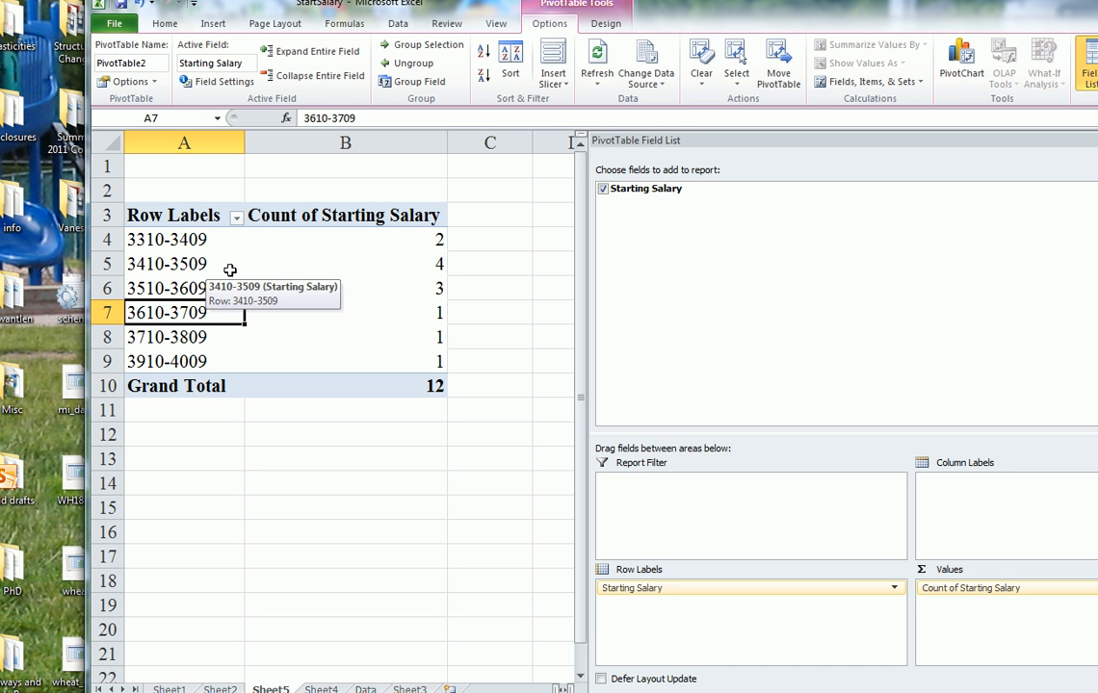
pyautogui.moveTo(381, 264)
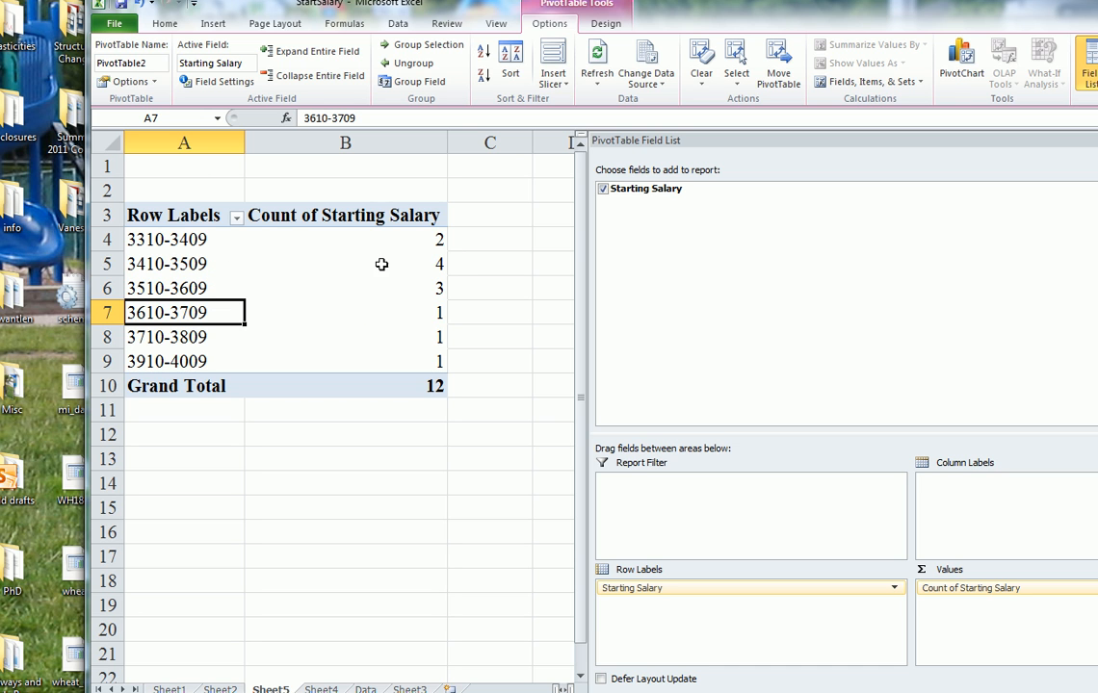
pyautogui.click(184, 238)
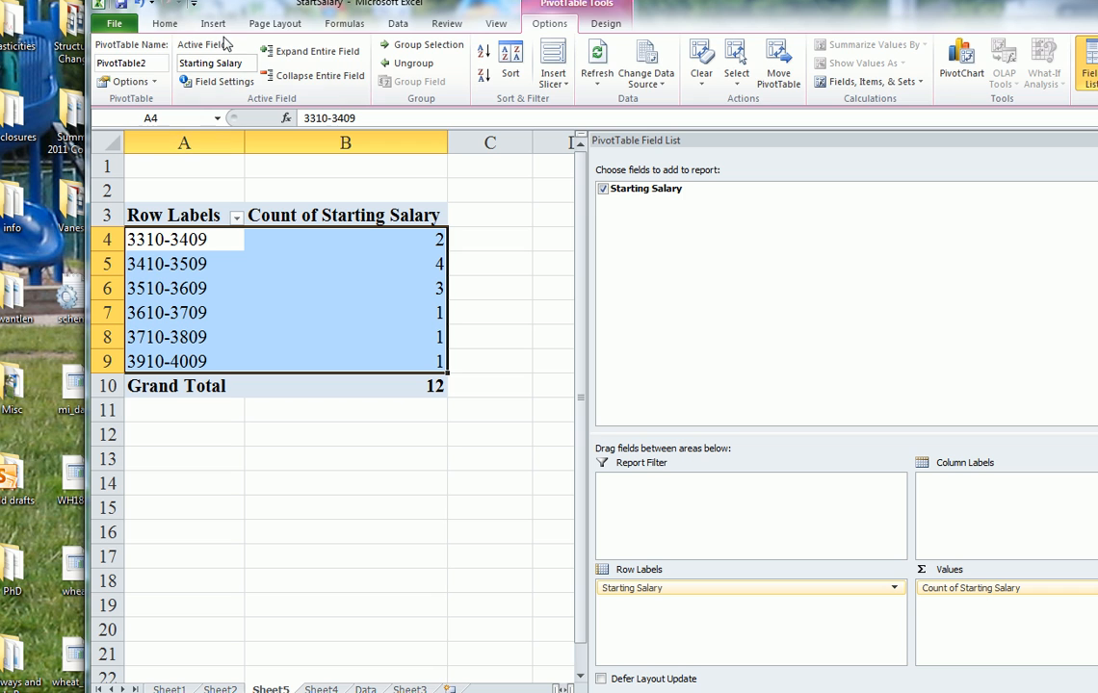
# Insert a 2-D Column PivotChart of counts per salary band
pyautogui.click(212, 23)
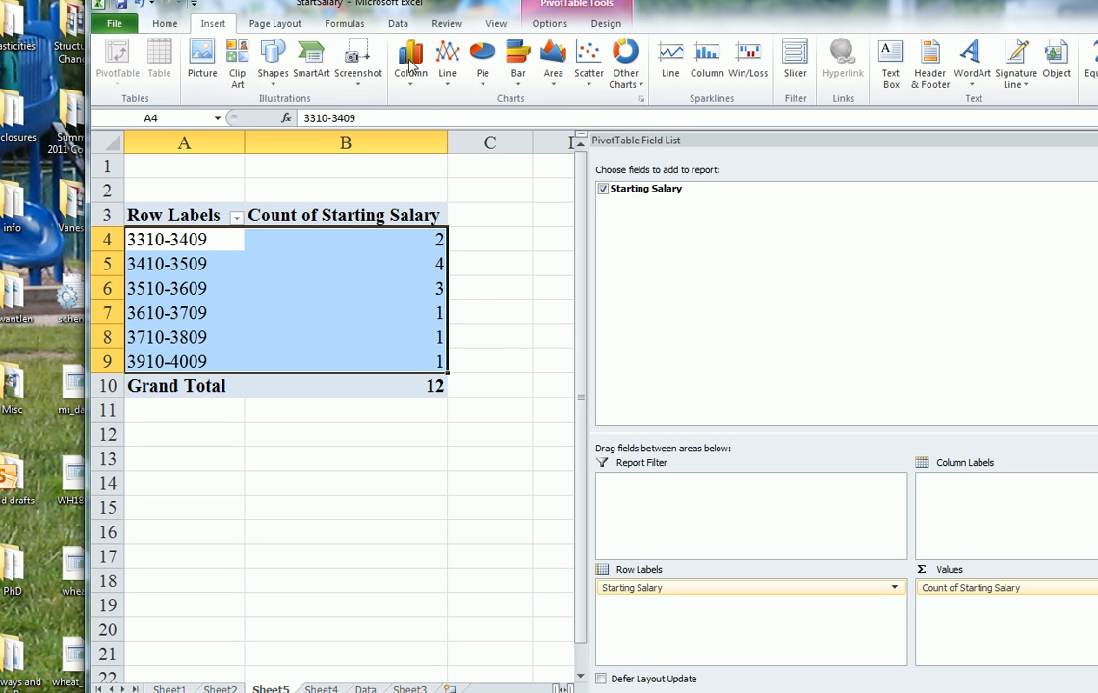
pyautogui.click(410, 57)
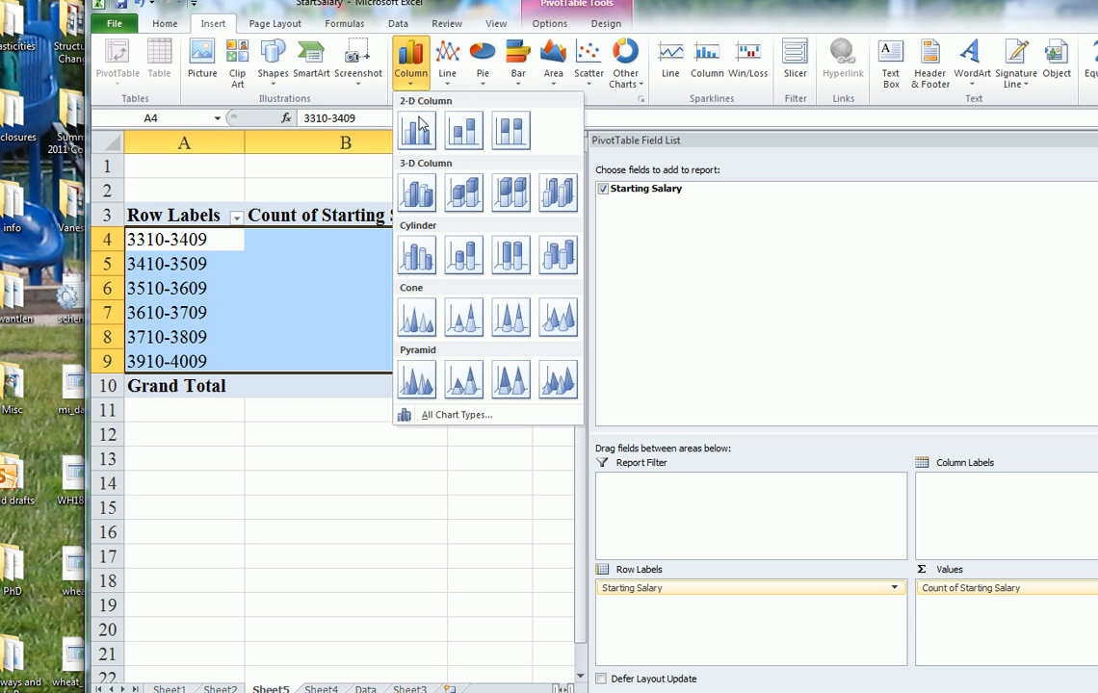
pyautogui.click(417, 130)
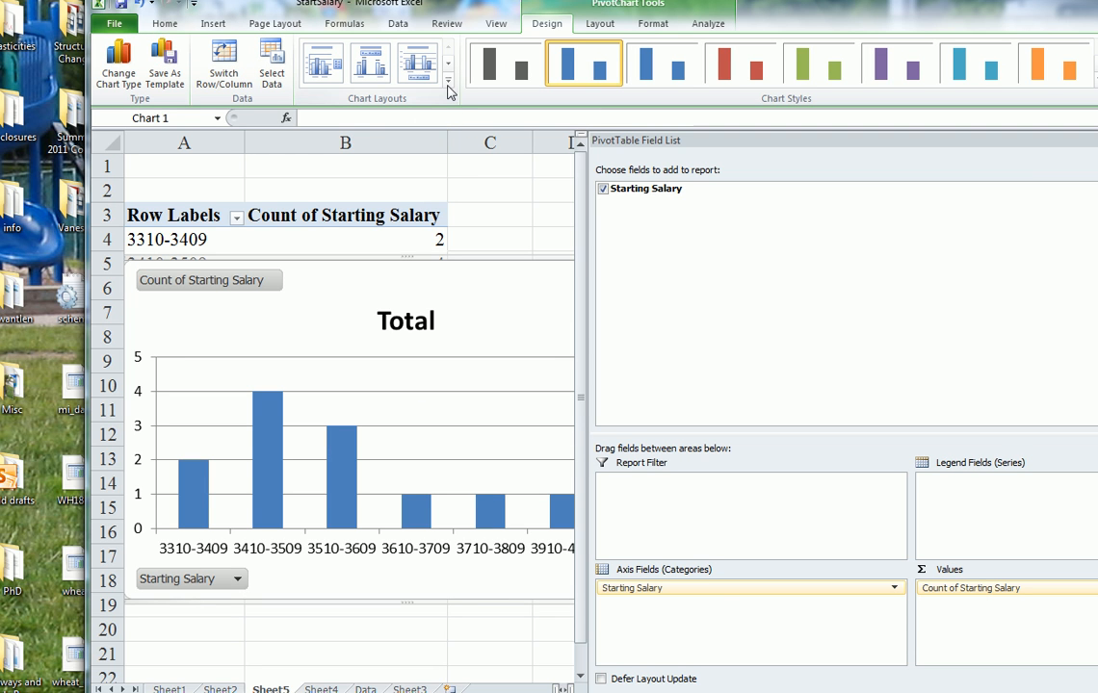
pyautogui.moveTo(446, 87)
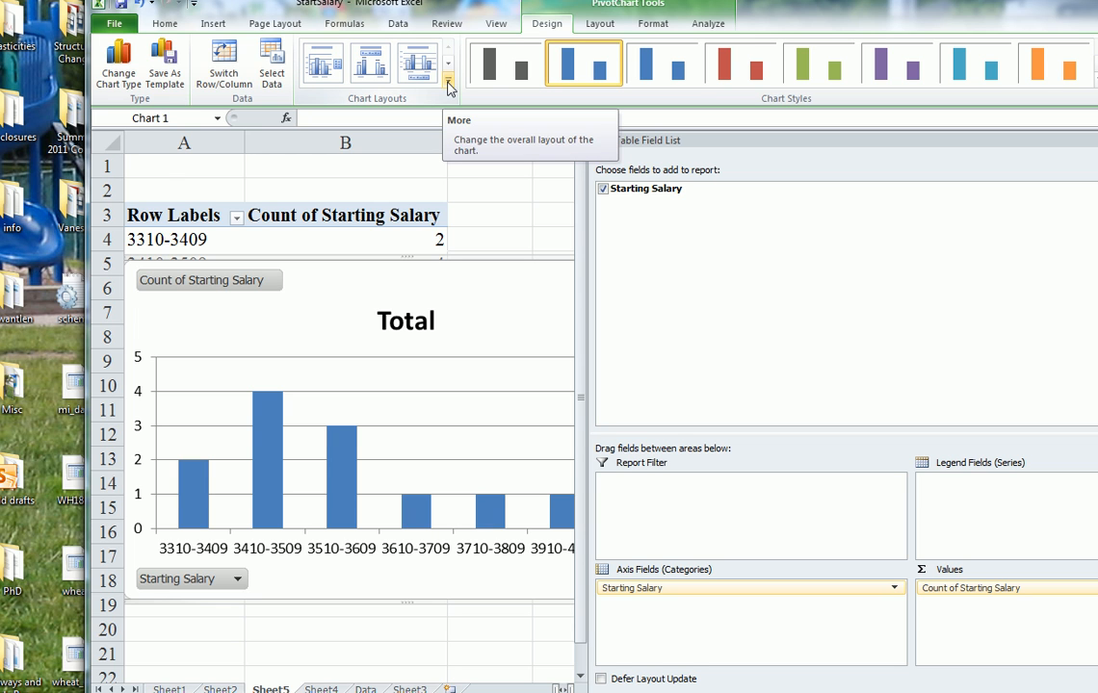
pyautogui.moveTo(446, 85)
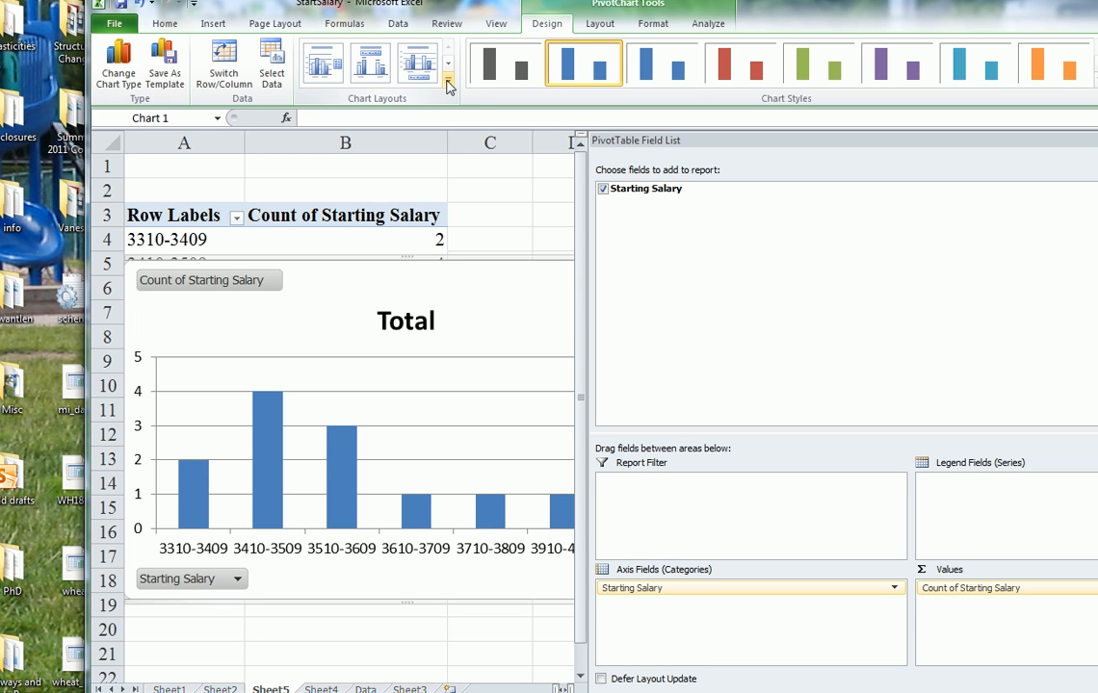
pyautogui.moveTo(446, 87)
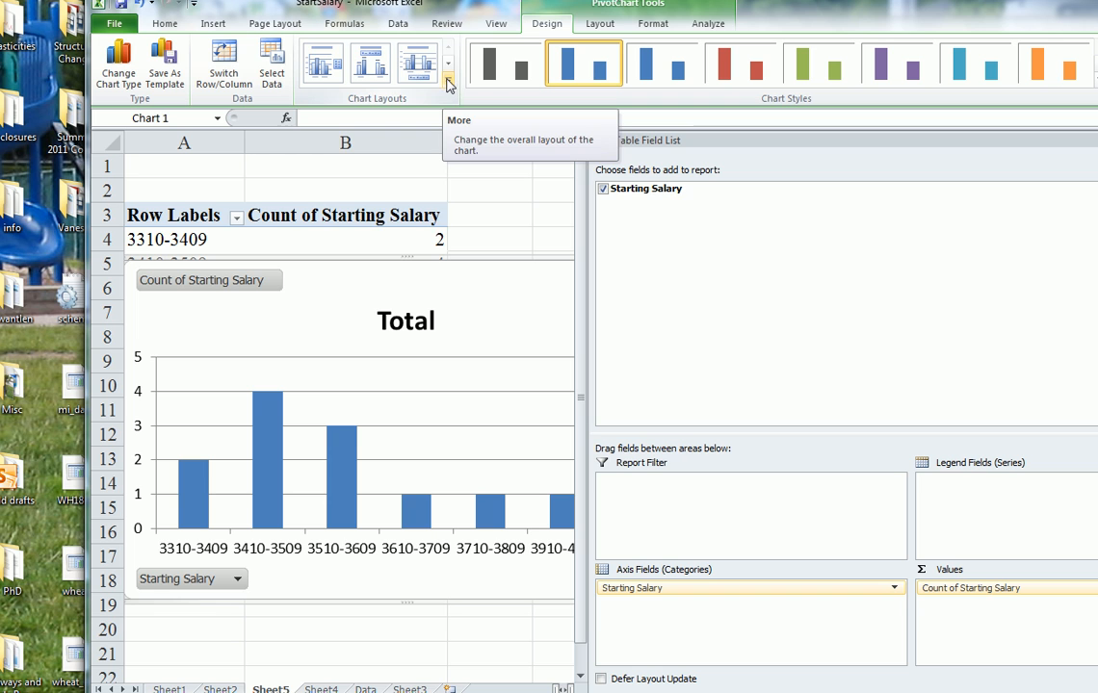
# Apply Chart Layout 8 for gapless bars and axis title placeholders
pyautogui.click(447, 81)
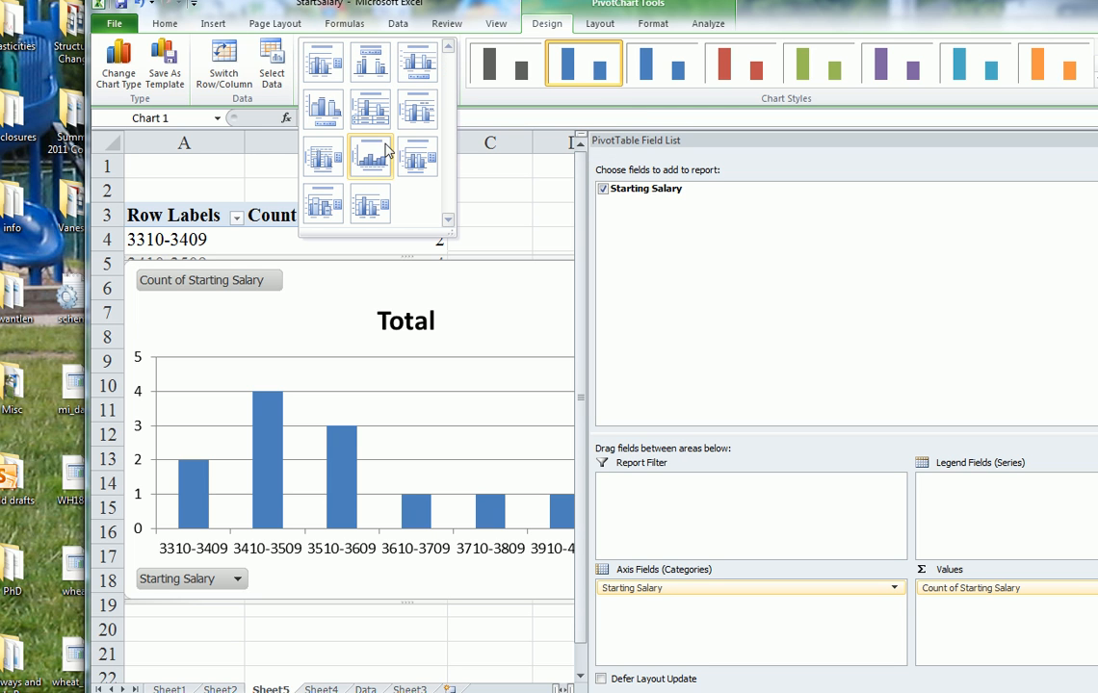
pyautogui.moveTo(383, 155)
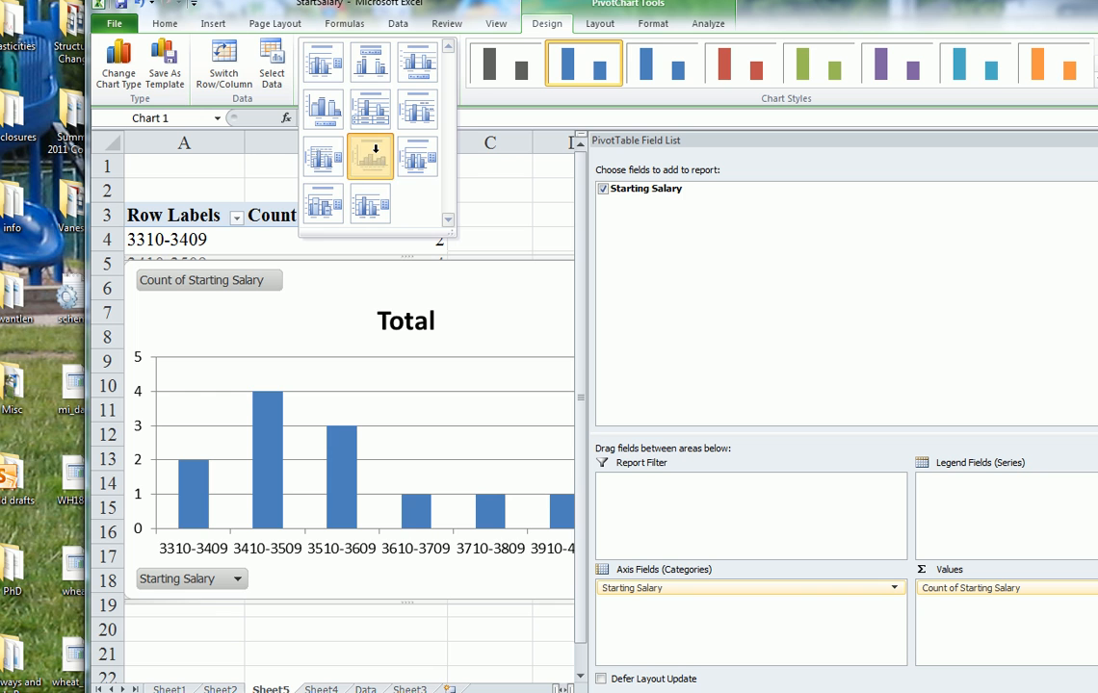
pyautogui.click(370, 155)
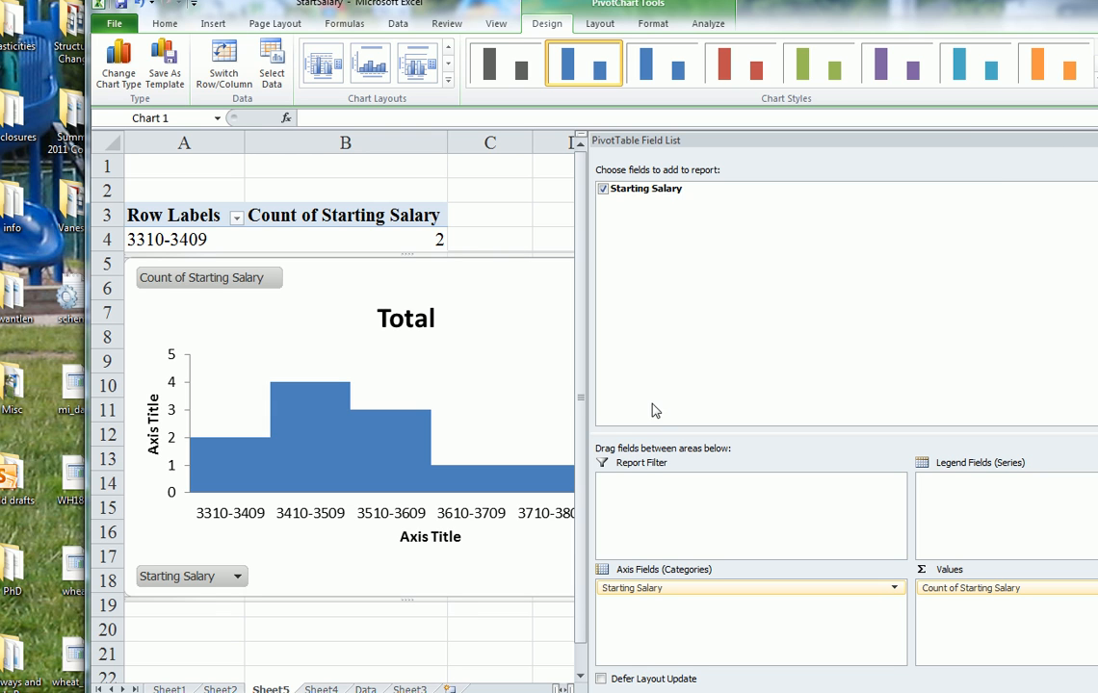
pyautogui.moveTo(440, 555)
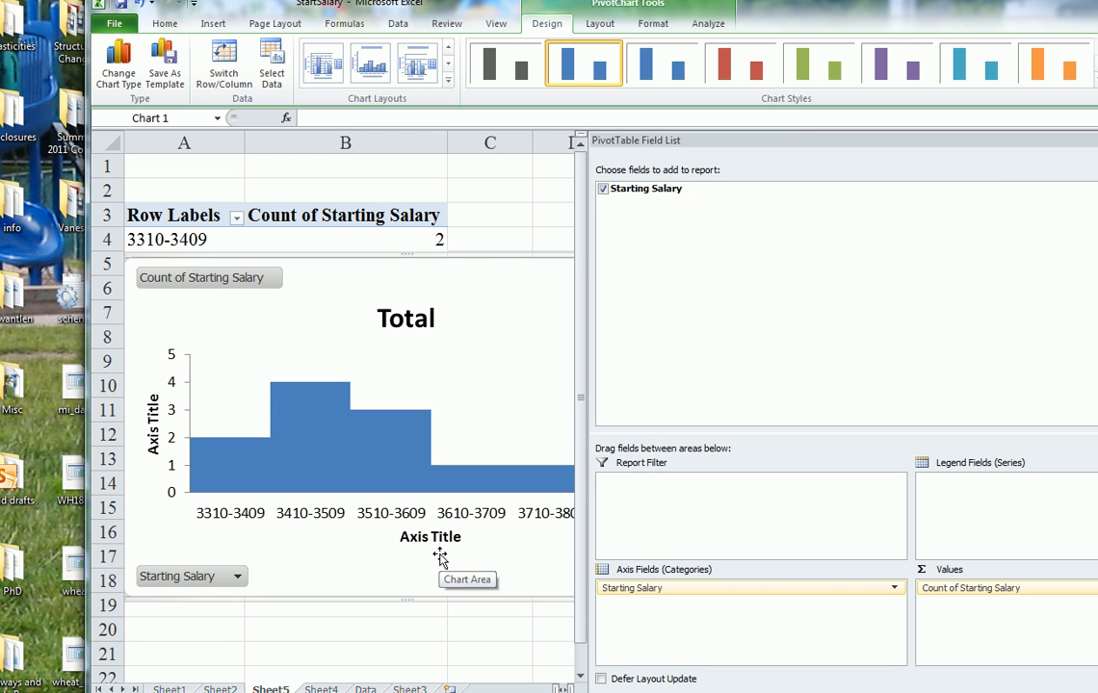
pyautogui.moveTo(422, 321)
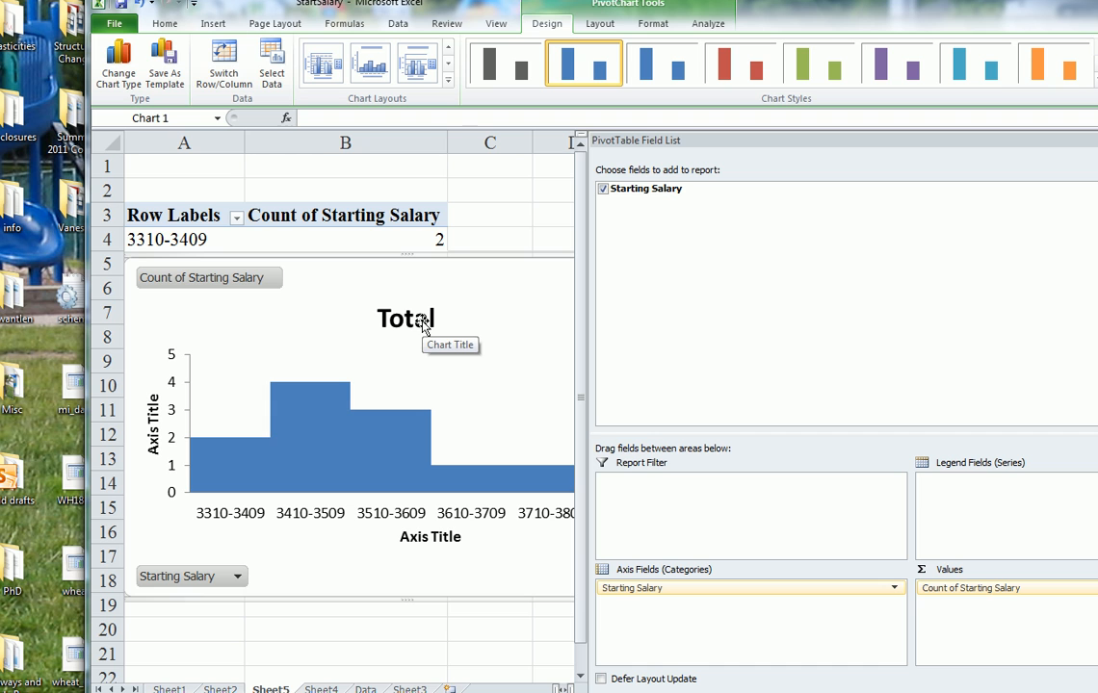
pyautogui.click(406, 318)
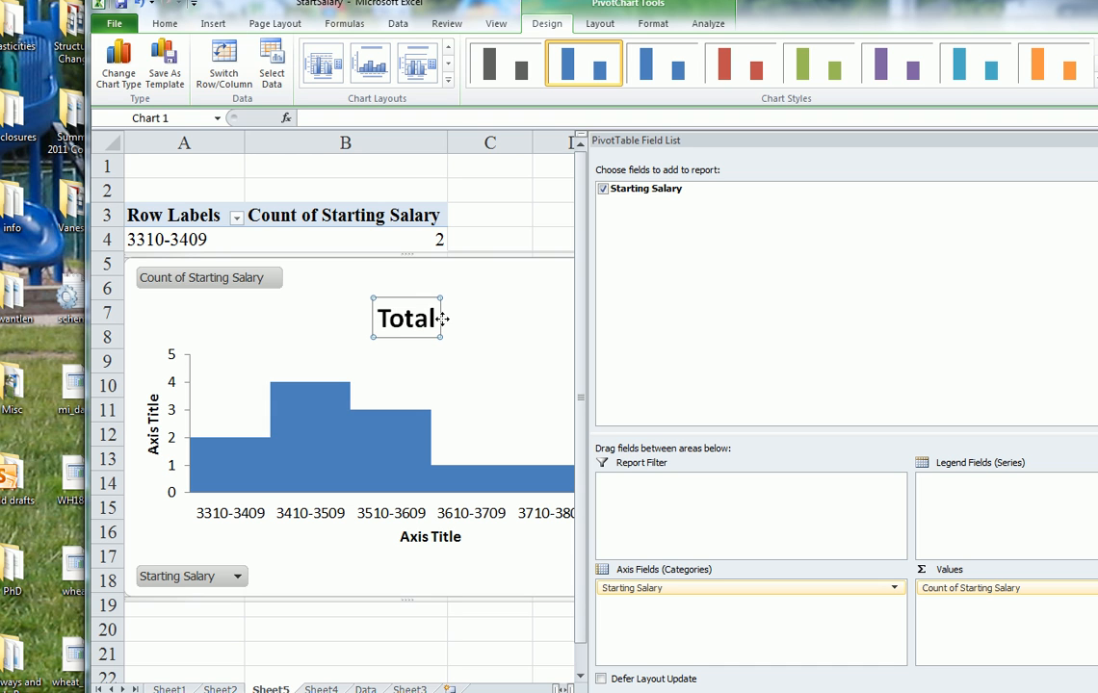
pyautogui.moveTo(464, 563)
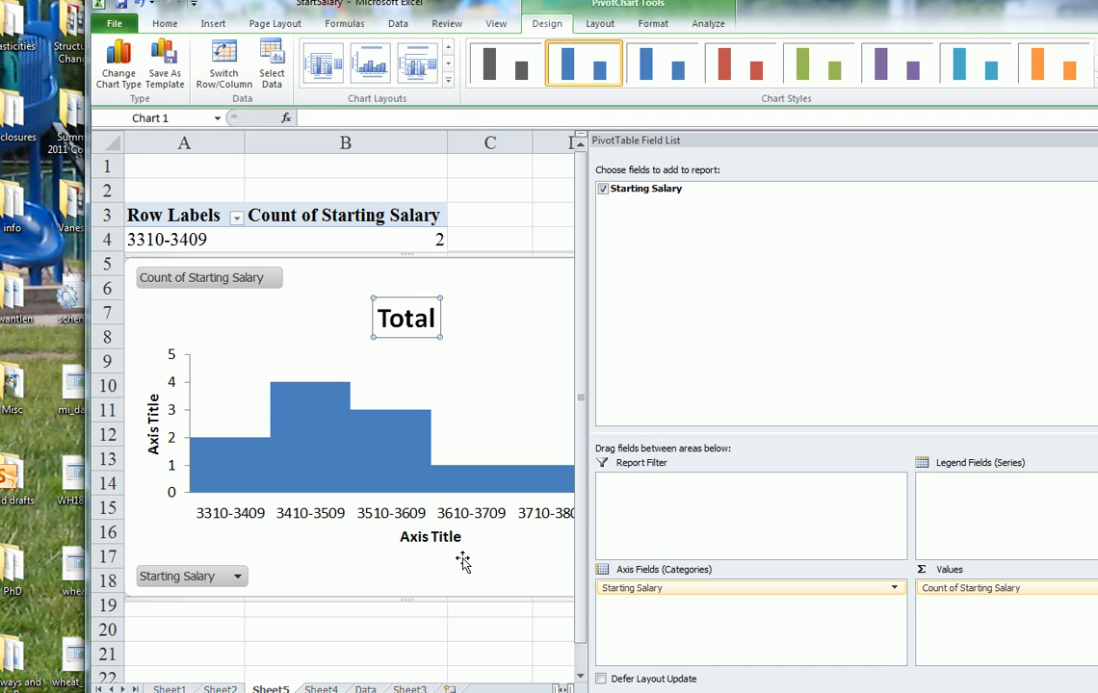
pyautogui.moveTo(392, 545)
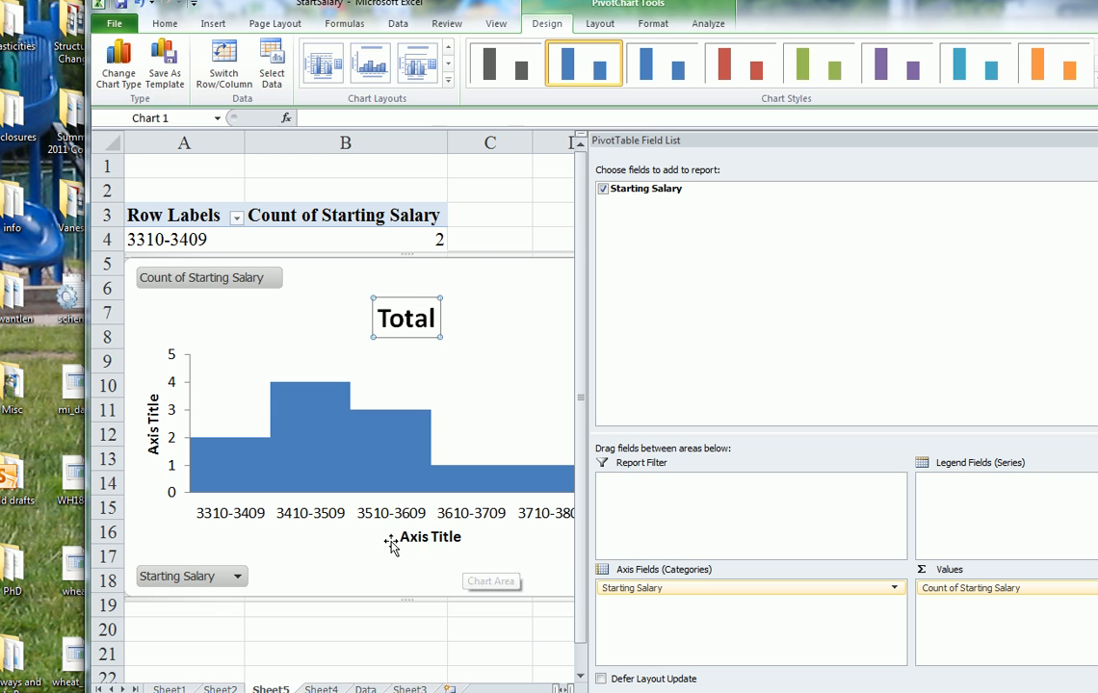
pyautogui.moveTo(299, 523)
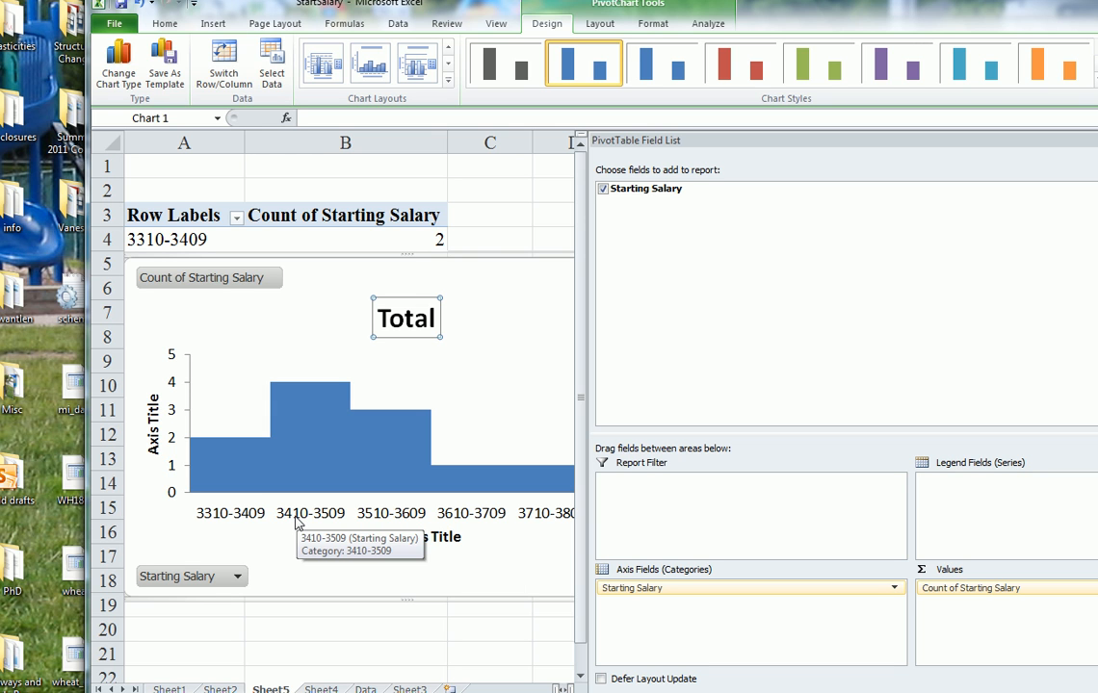
pyautogui.moveTo(311, 520)
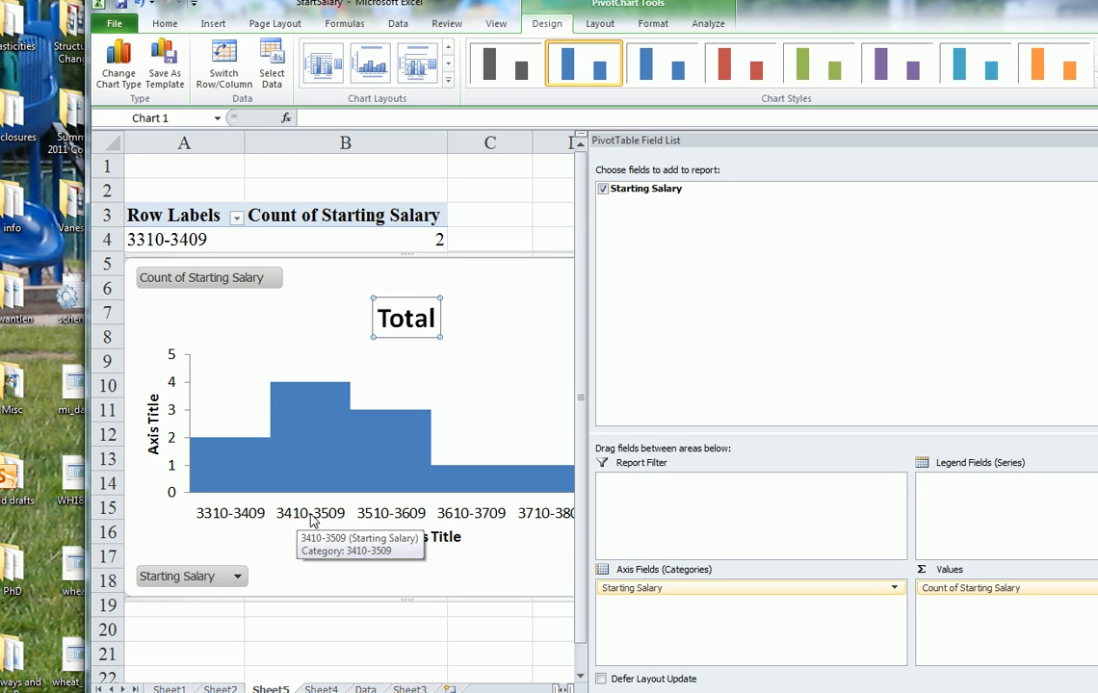